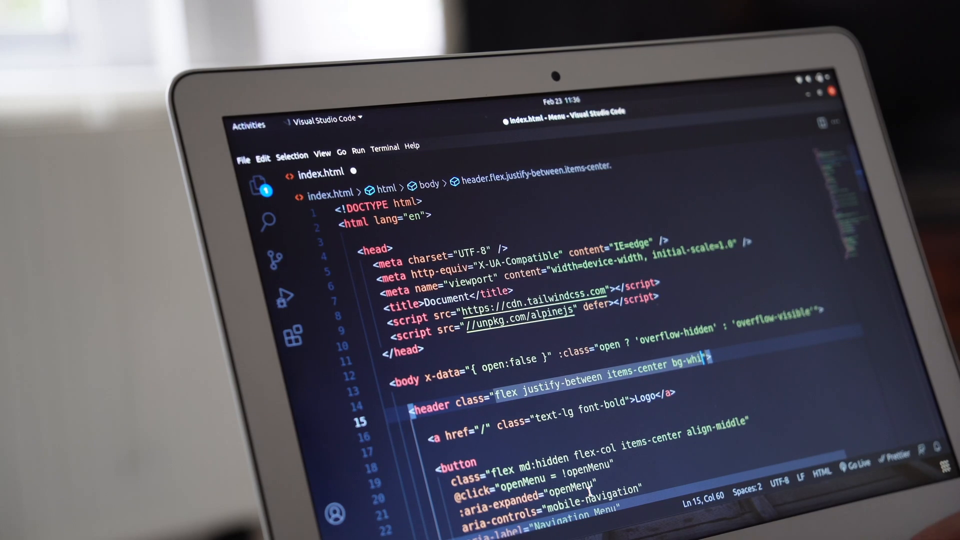
type("drop-shadow-")
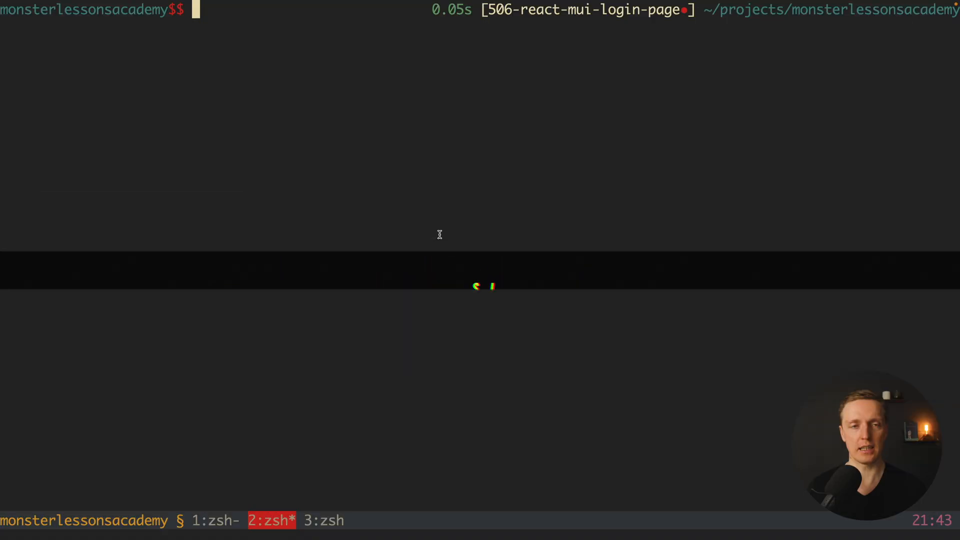
type("npm i prettier")
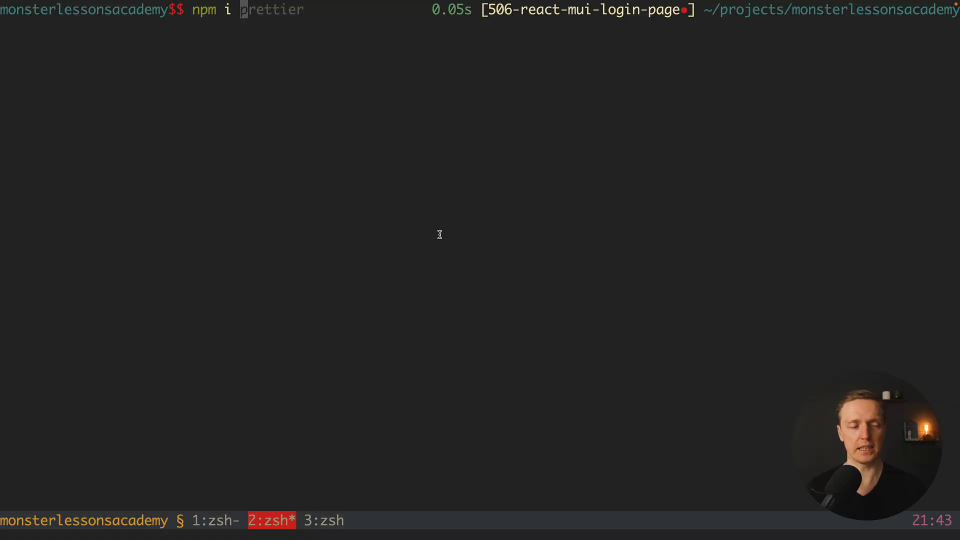
type("@mui/icons-material")
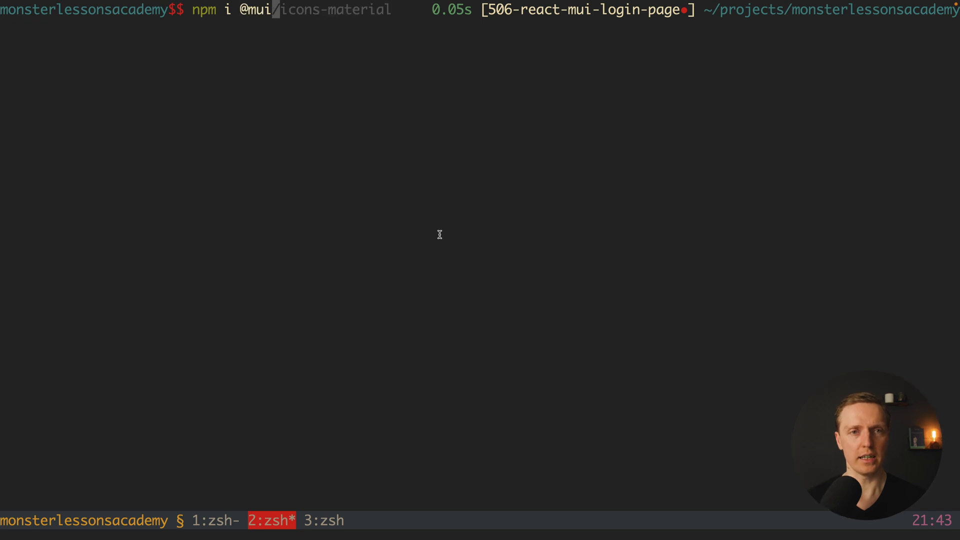
type("@mui/material @m")
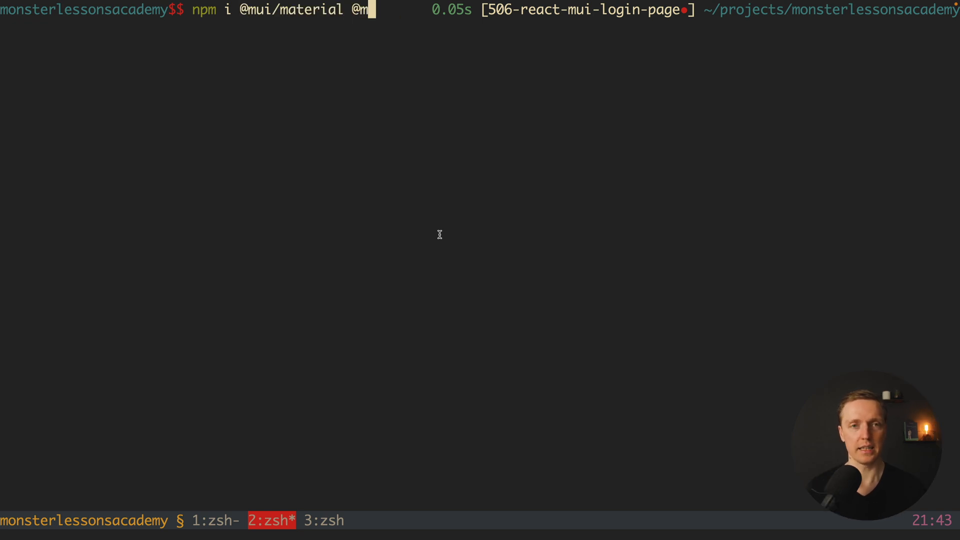
type("ui/icons=")
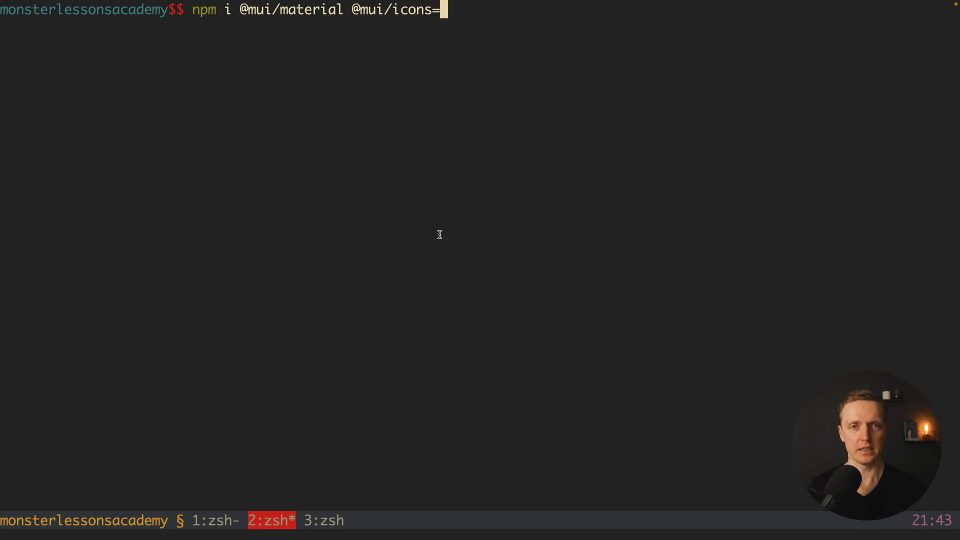
type("material")
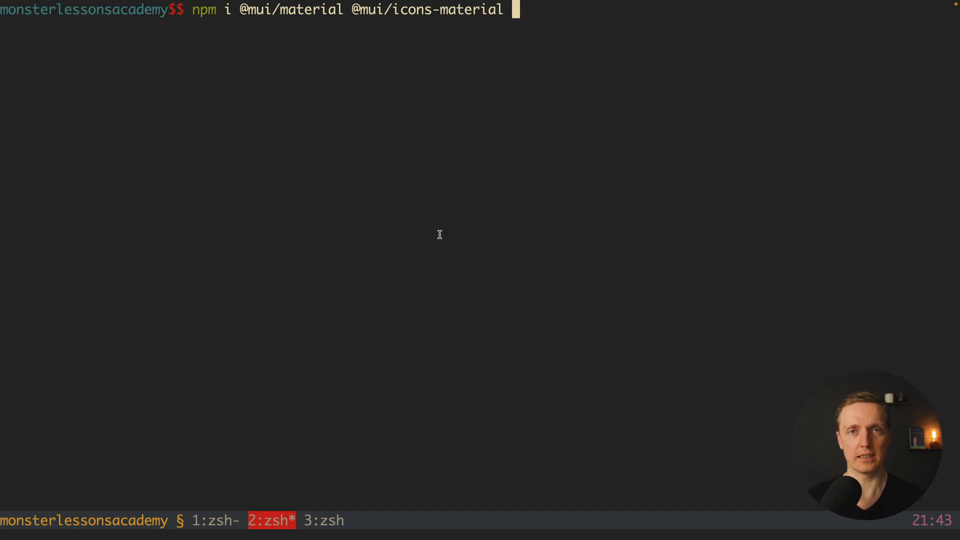
type("@emot")
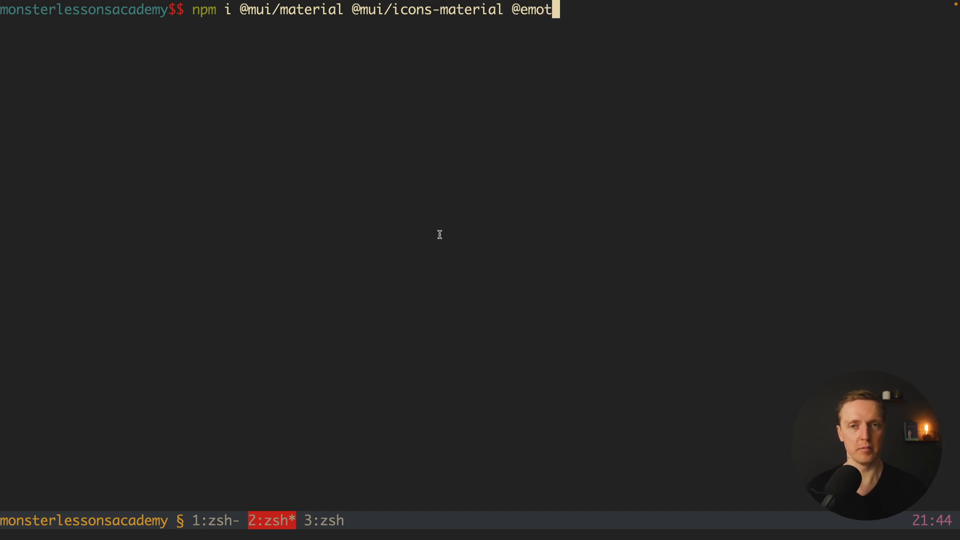
type("ion/styled")
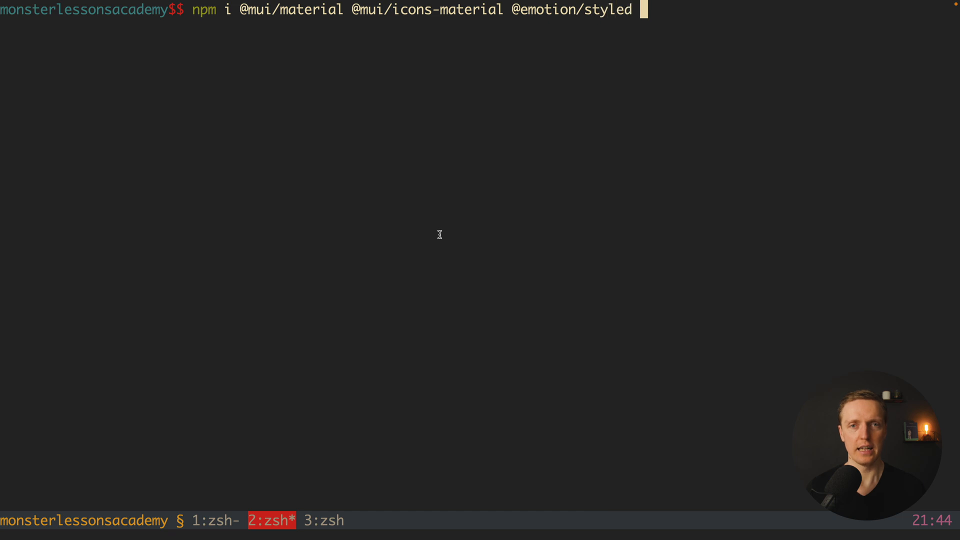
type("@emotion/react")
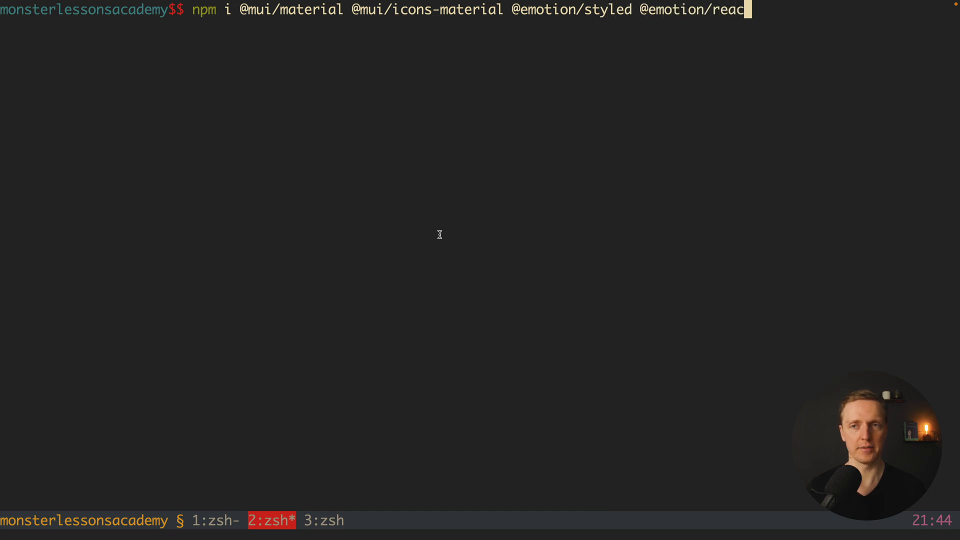
key("Return")
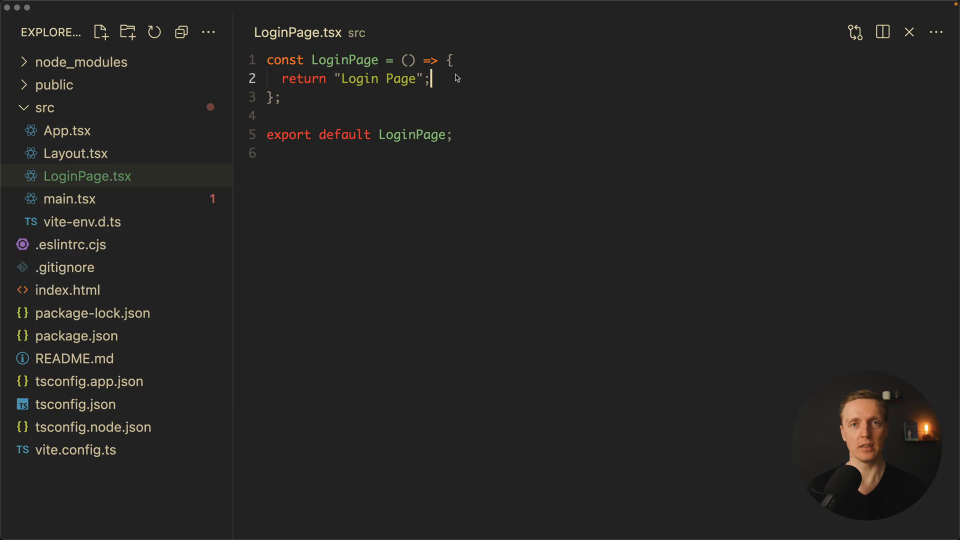
Return a Container with maxWidth 'xs' wrapping a Paper with elevation 10, then view the app
key("Backspace")
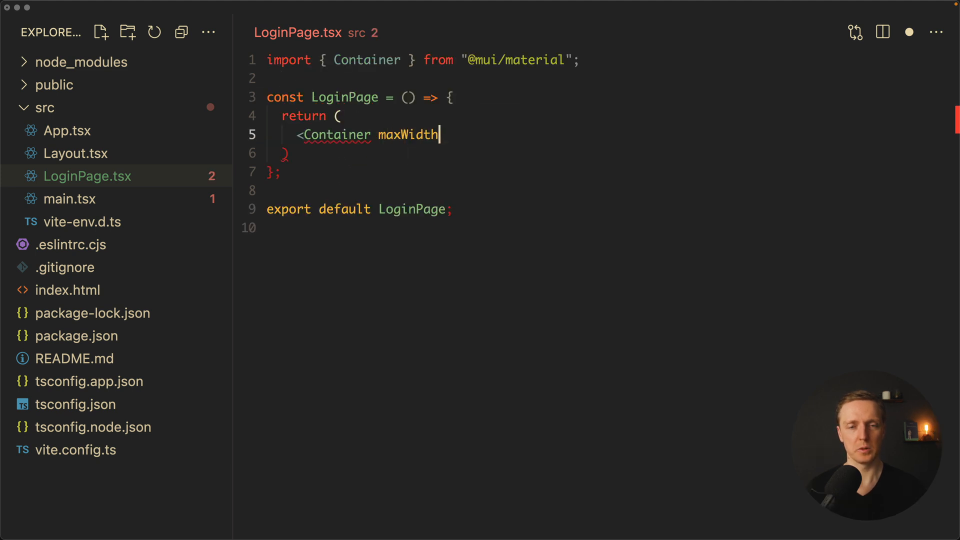
type("=\"x")
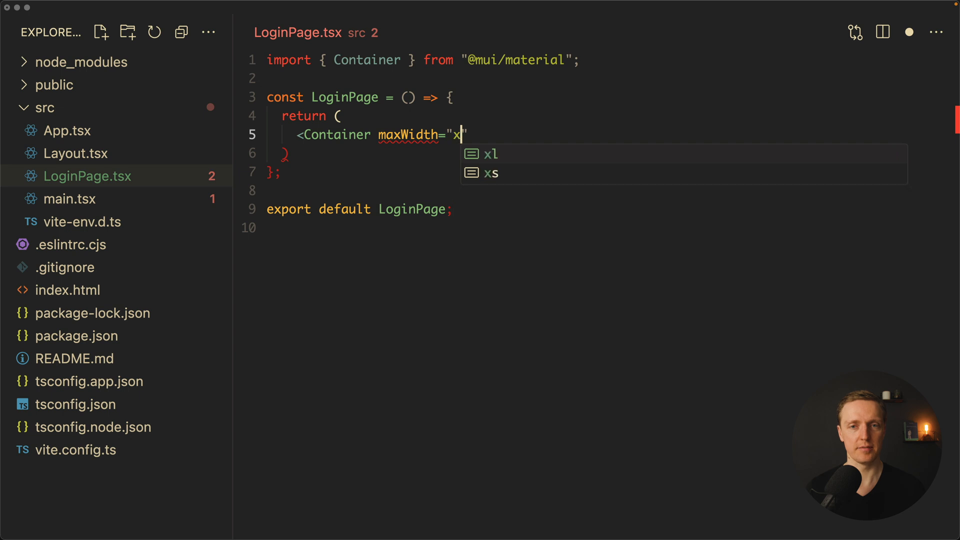
key("Backspace")
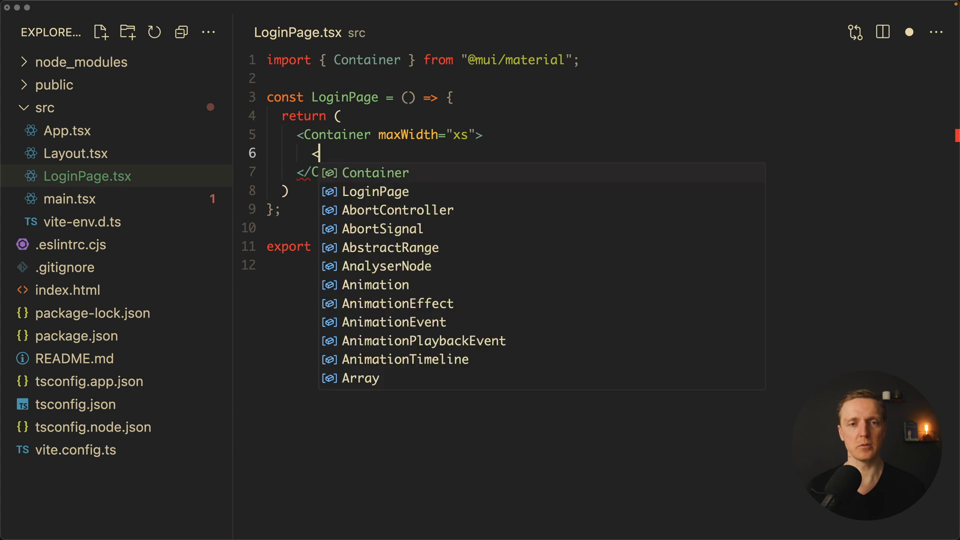
type("Paper")
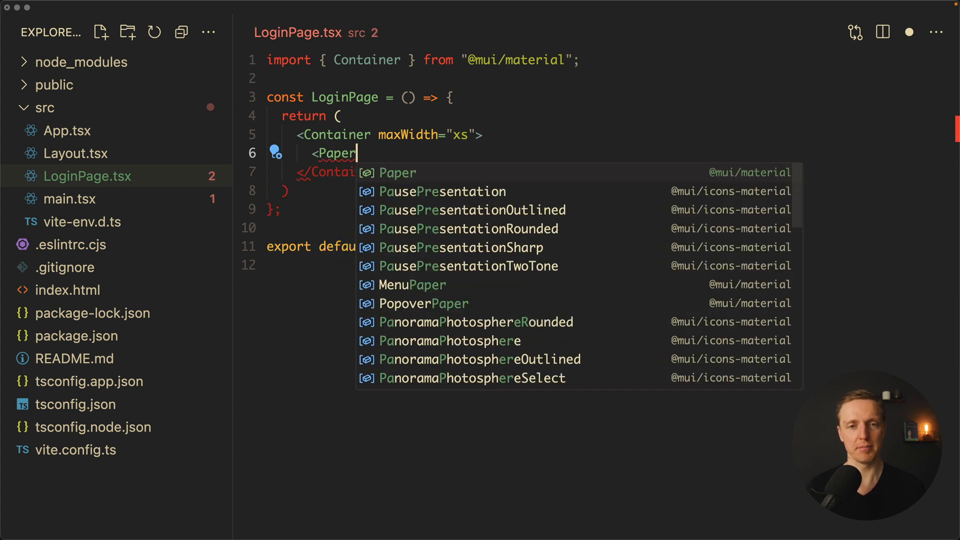
left_click(221, 10)
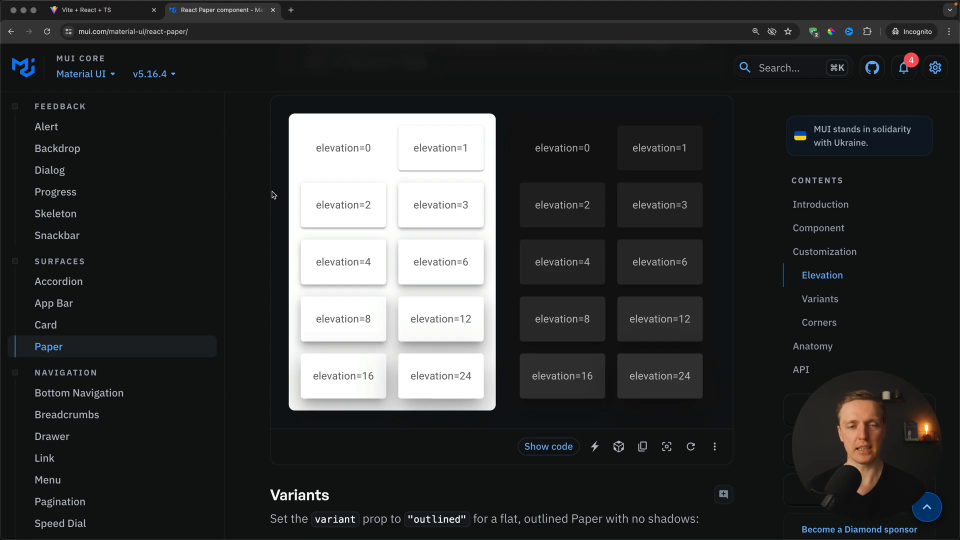
mouse_move(324, 269)
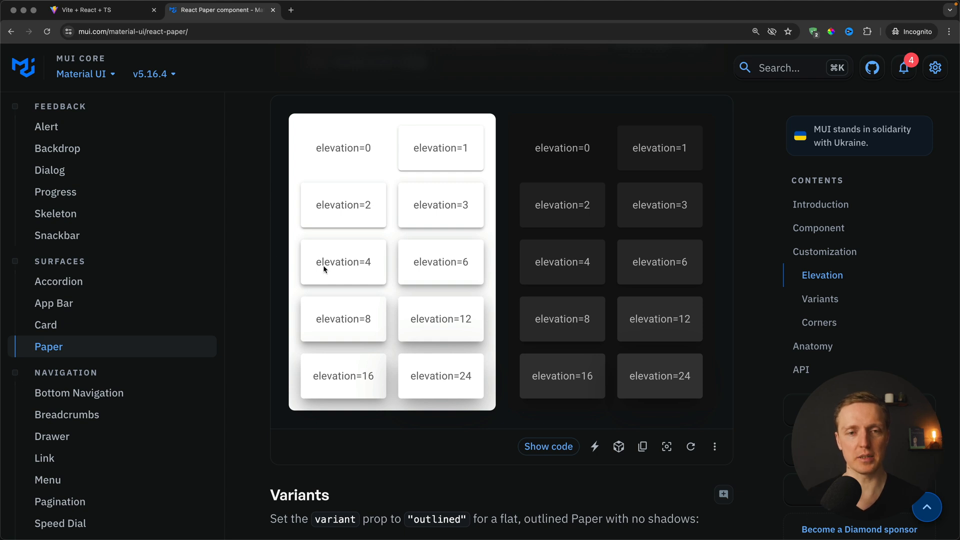
mouse_move(336, 349)
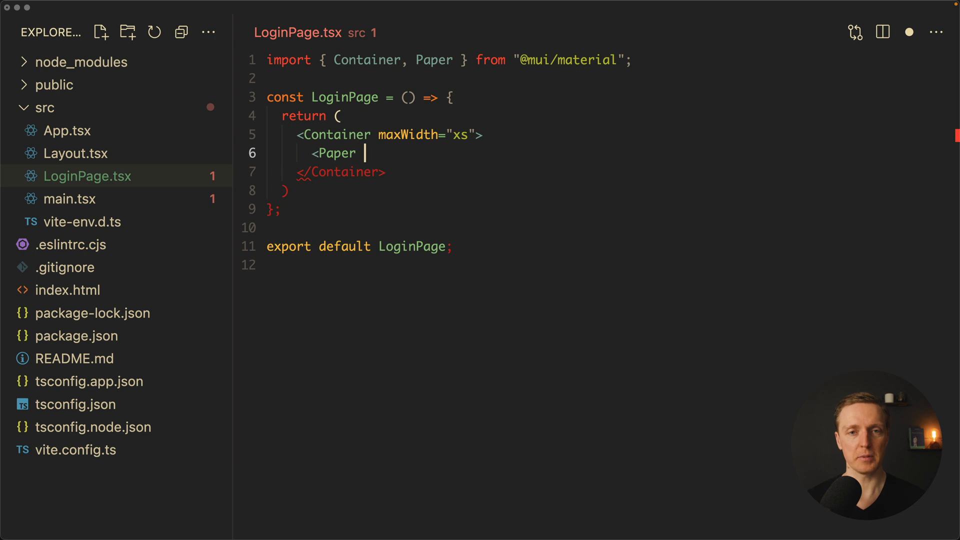
type("elevation={")
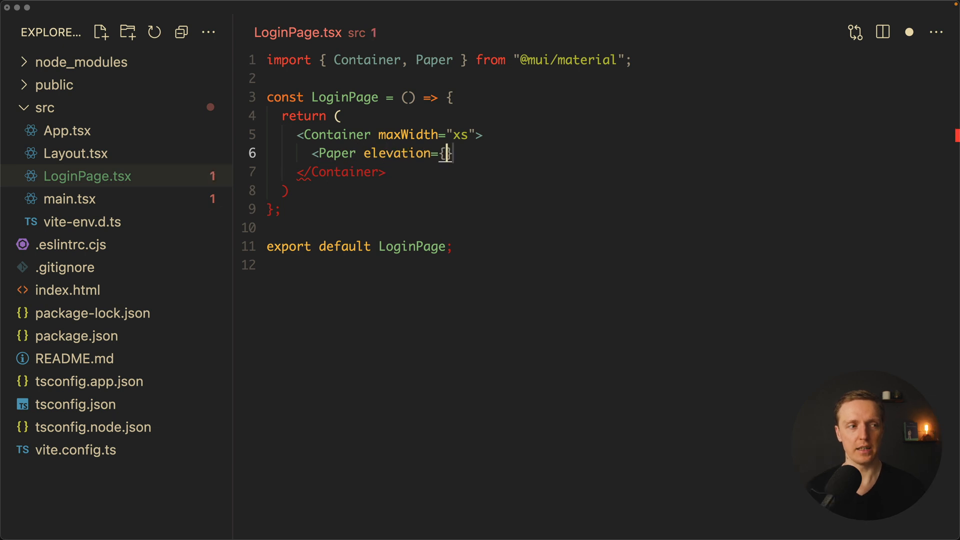
type("10}")
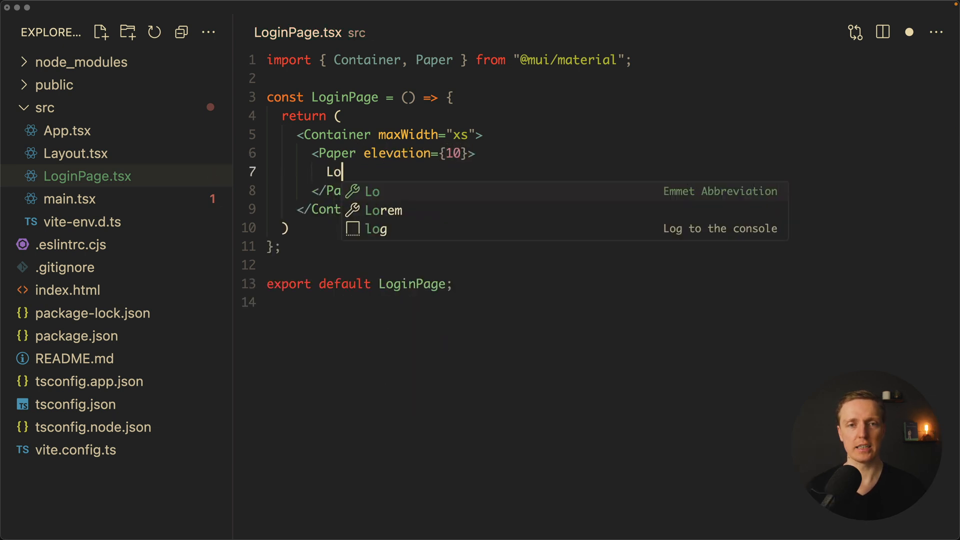
left_click(92, 10)
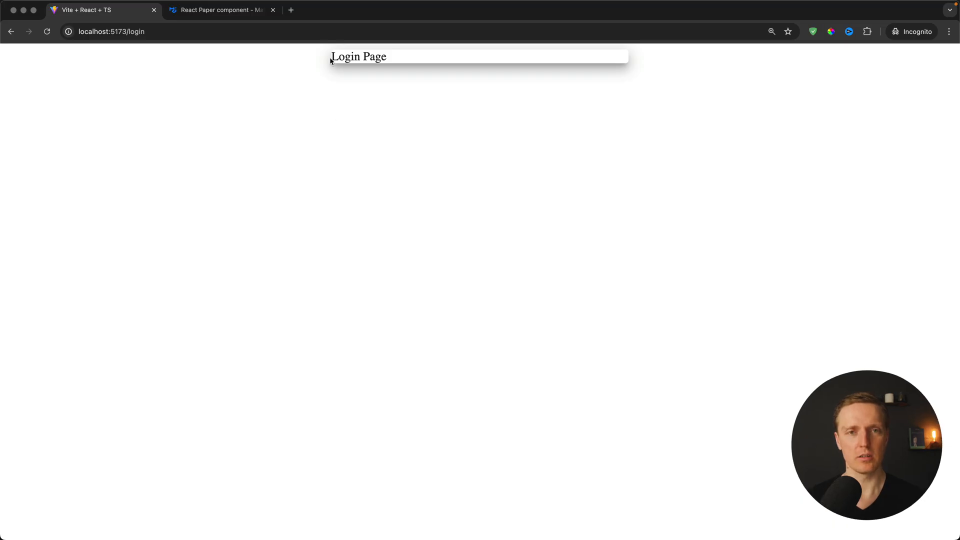
mouse_move(389, 66)
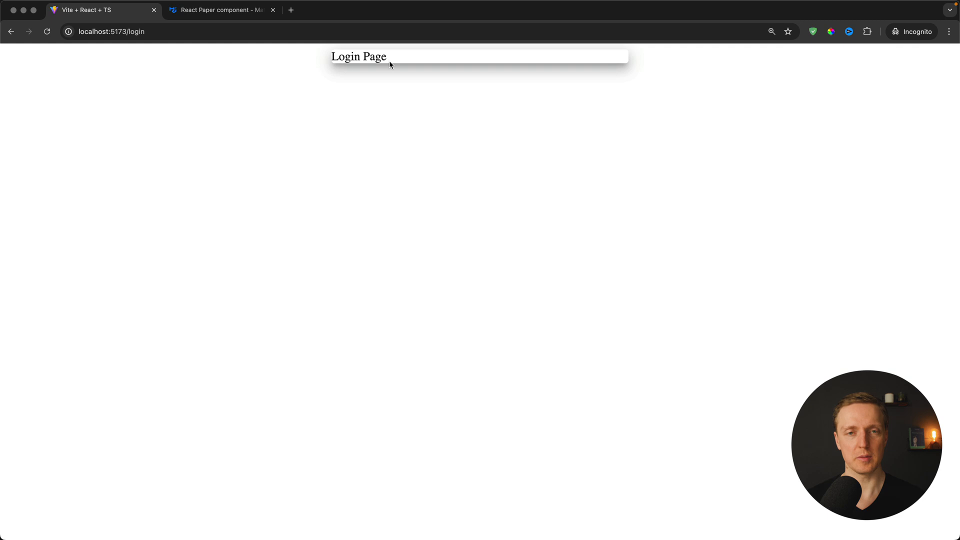
mouse_move(352, 69)
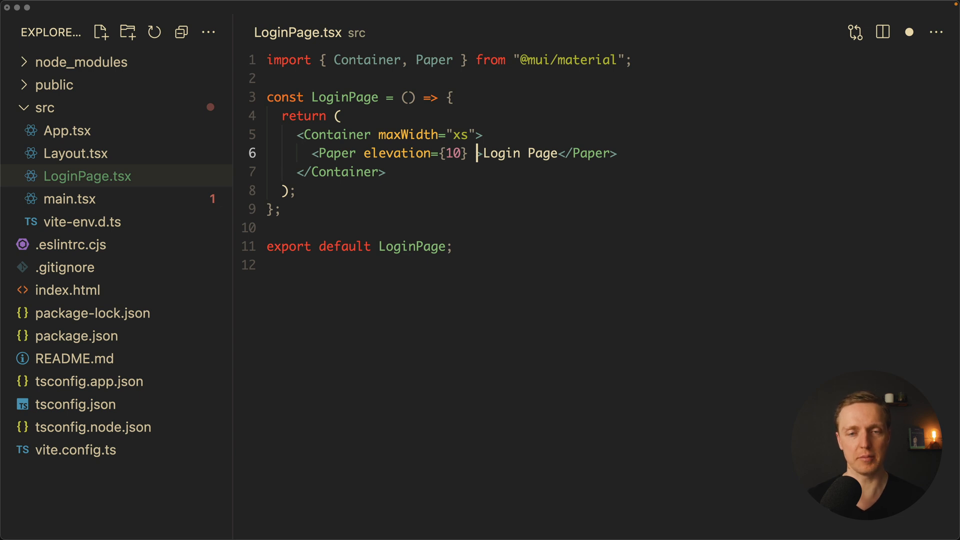
Give the Paper element sx={{ marginTop: 8 }}
type("sx={}")
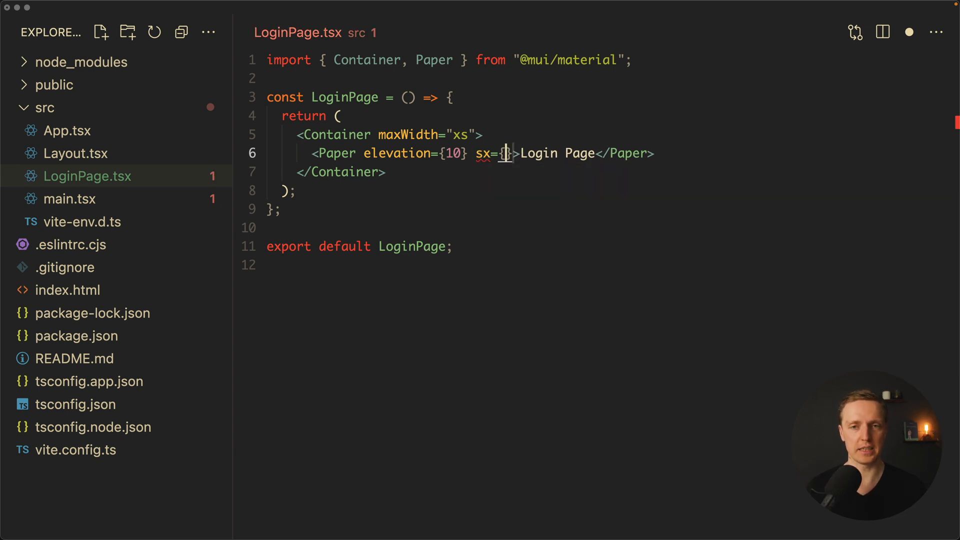
type("m")
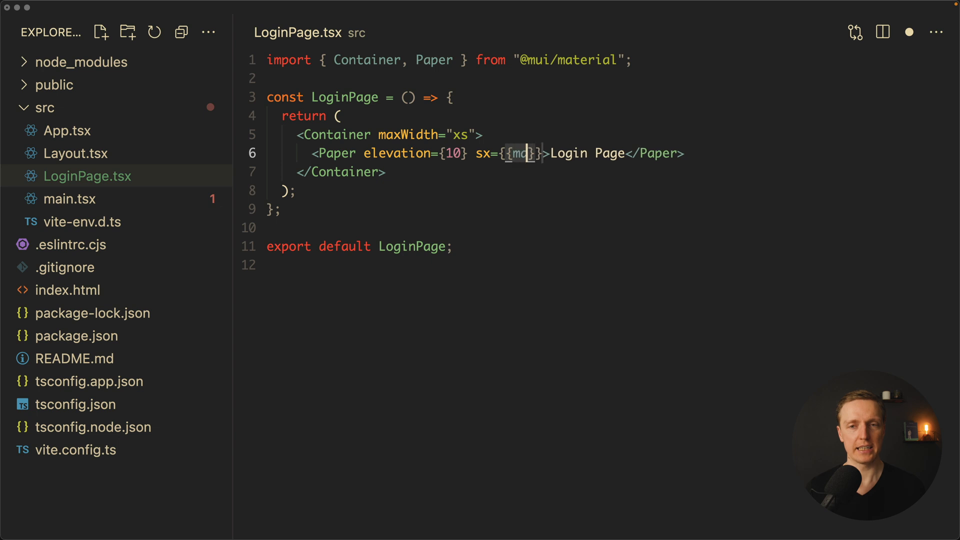
type("margin")
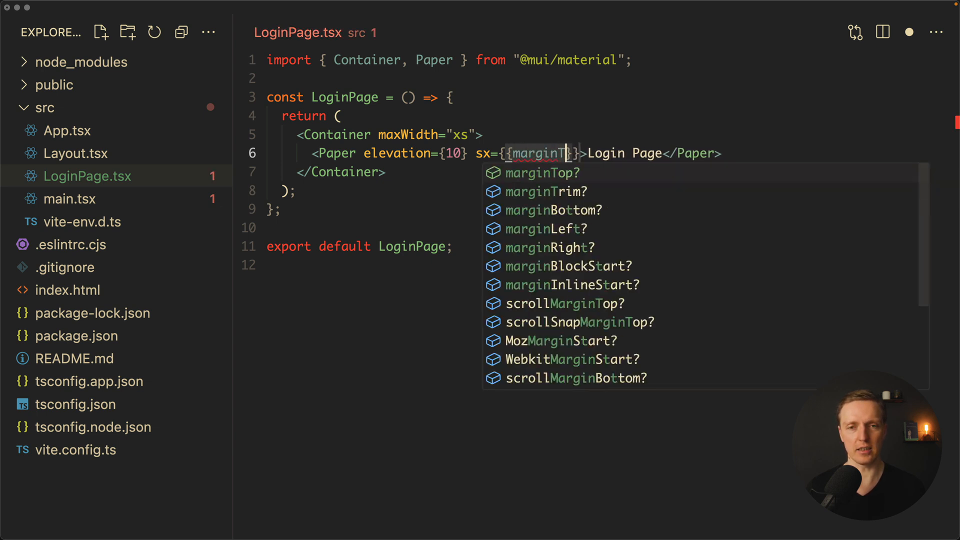
type("Top: 8")
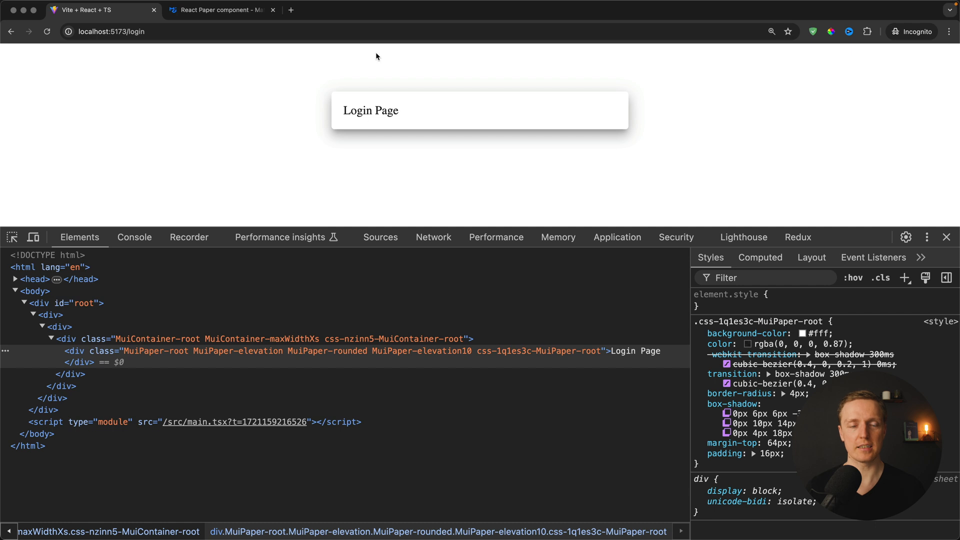
Inspect the MuiPaper-root element in DevTools to check its 64px top margin and 16px padding
left_click(168, 338)
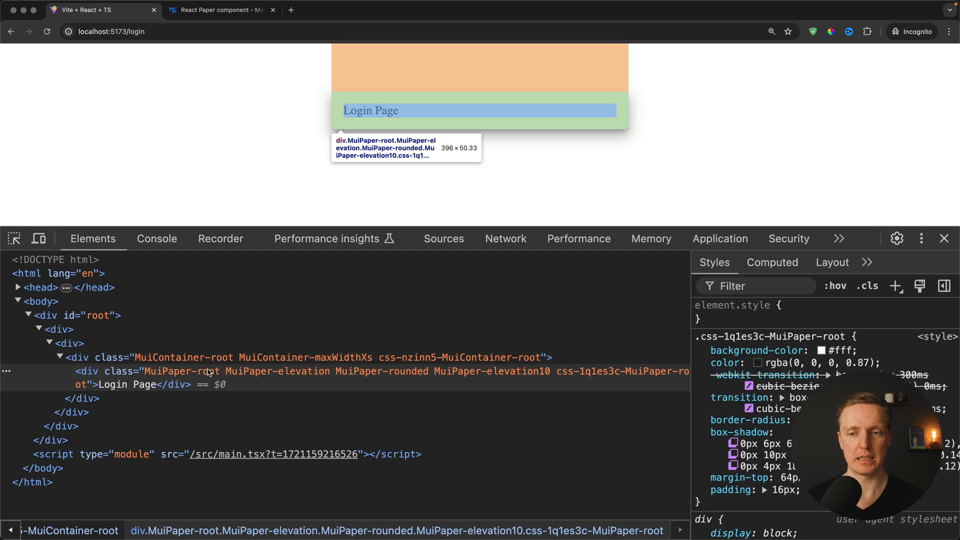
mouse_move(175, 378)
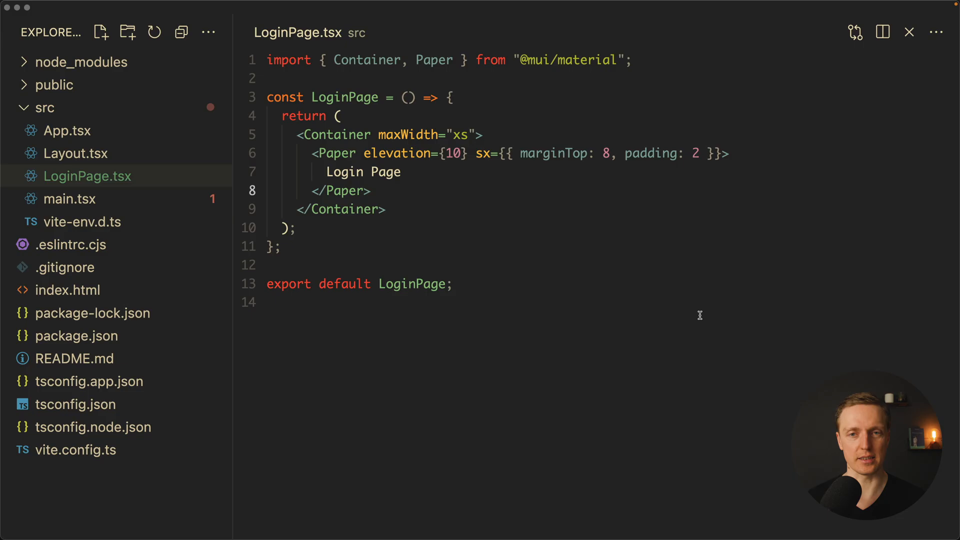
Jump to the Paper's padding value in LoginPage.tsx
left_click(611, 153)
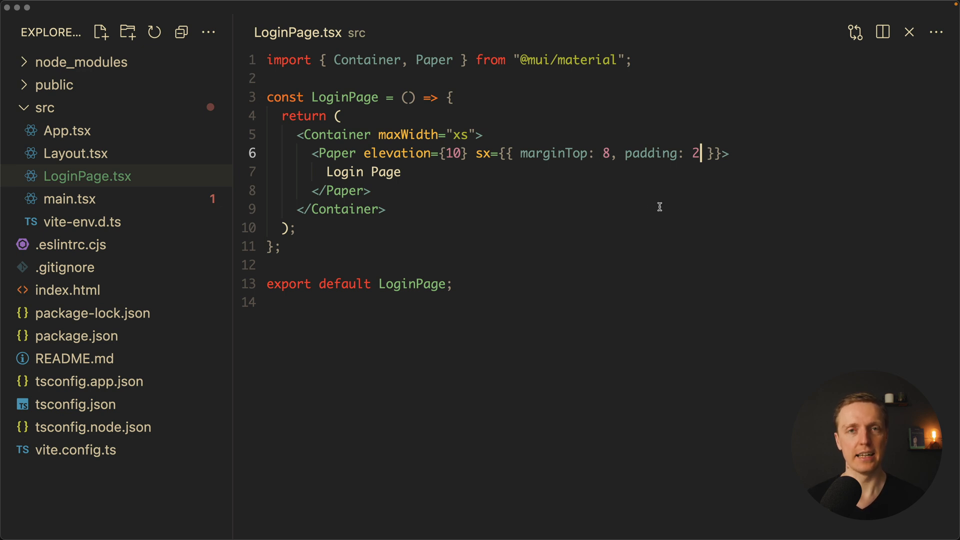
mouse_move(652, 205)
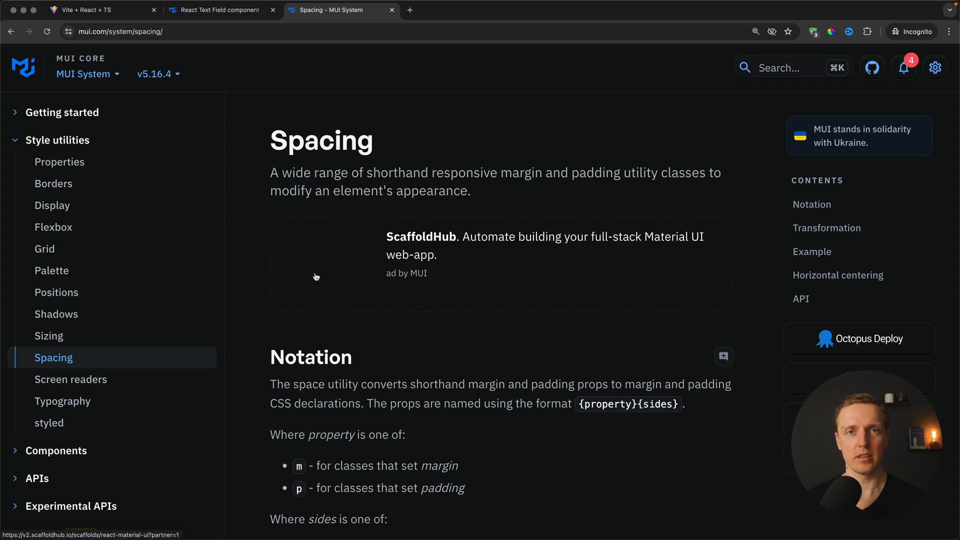
scroll("down", 3)
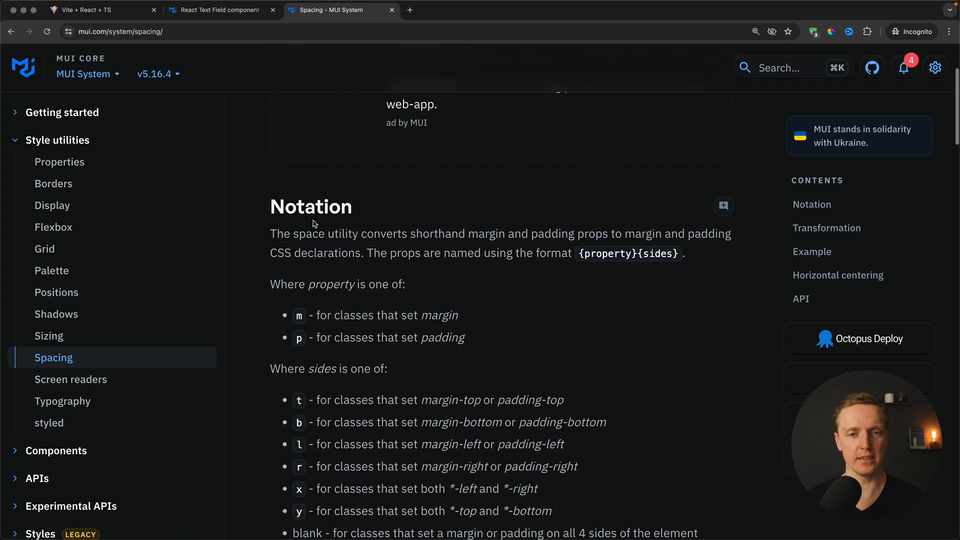
scroll("down", 3)
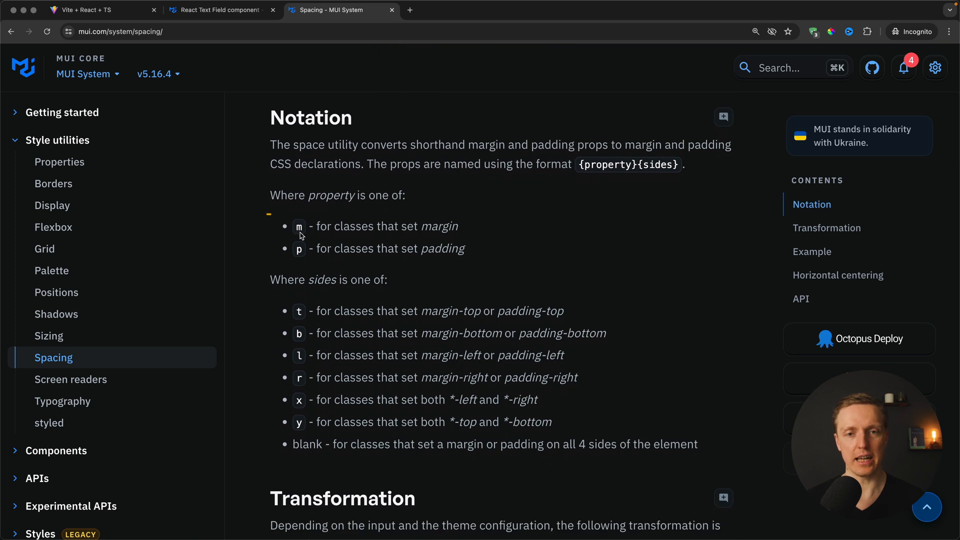
scroll("down", 3)
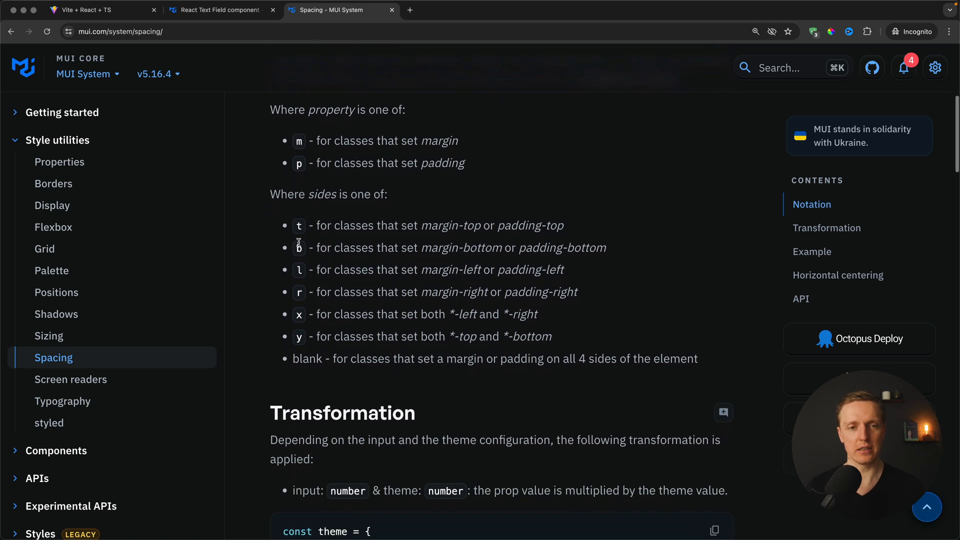
scroll("down", 3)
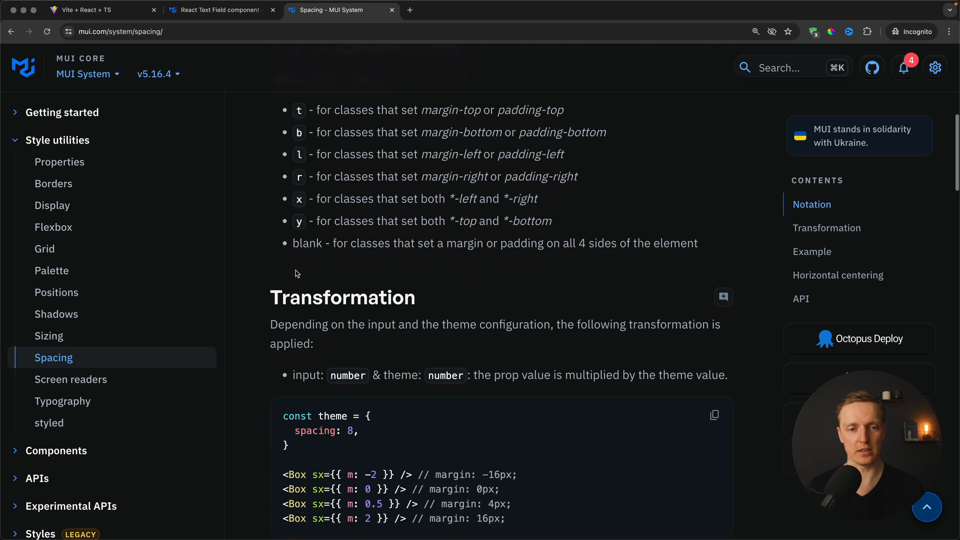
scroll("down", 3)
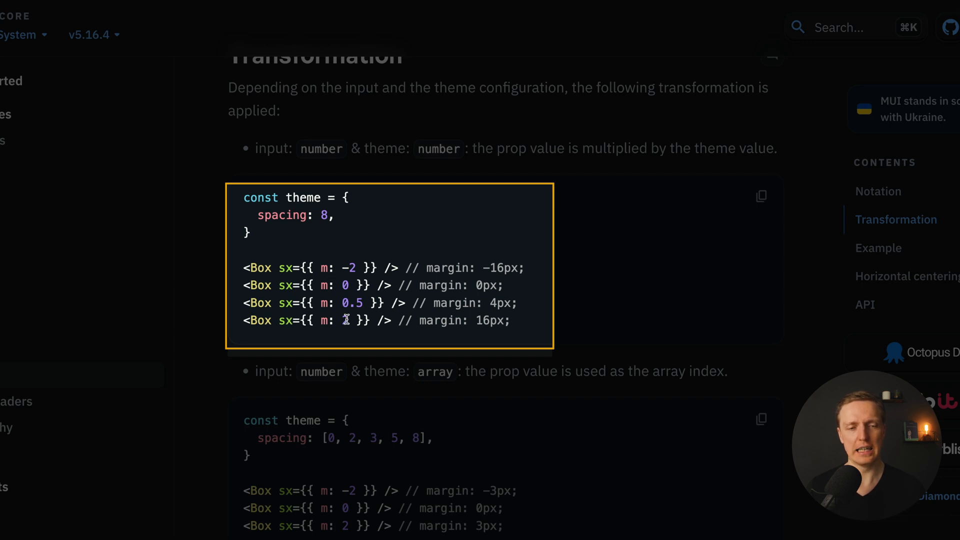
mouse_move(530, 314)
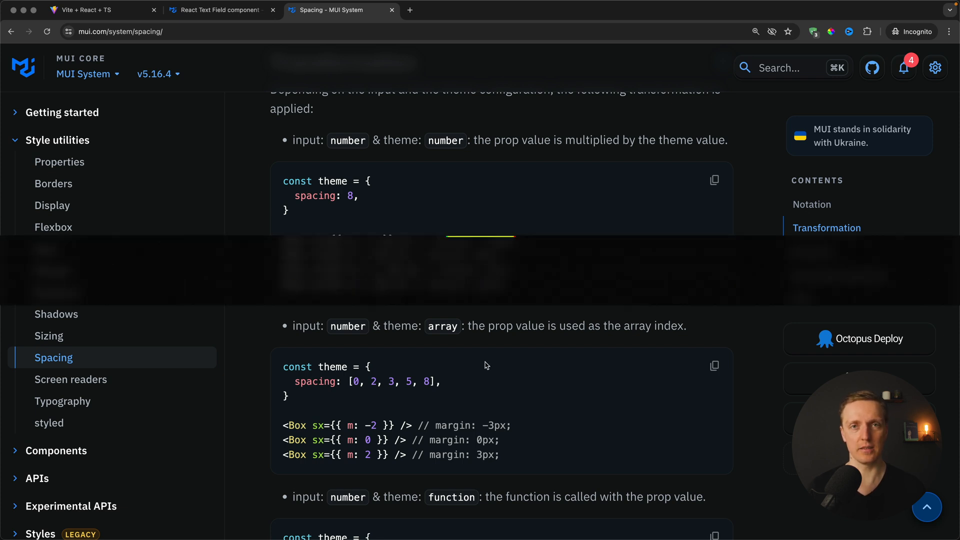
left_click(98, 10)
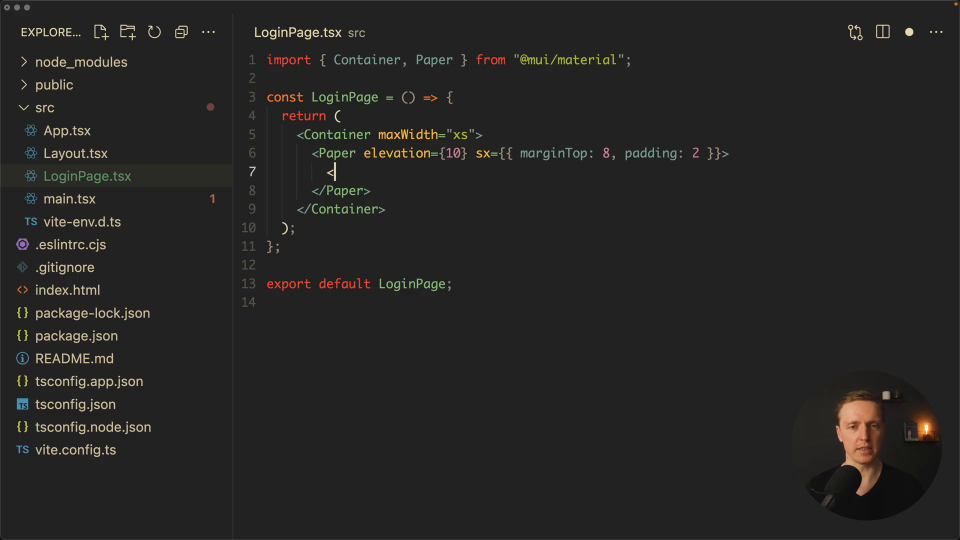
Insert an Avatar holding a LockOutlined icon, importing the icon through autocomplete
type("Avatar>")
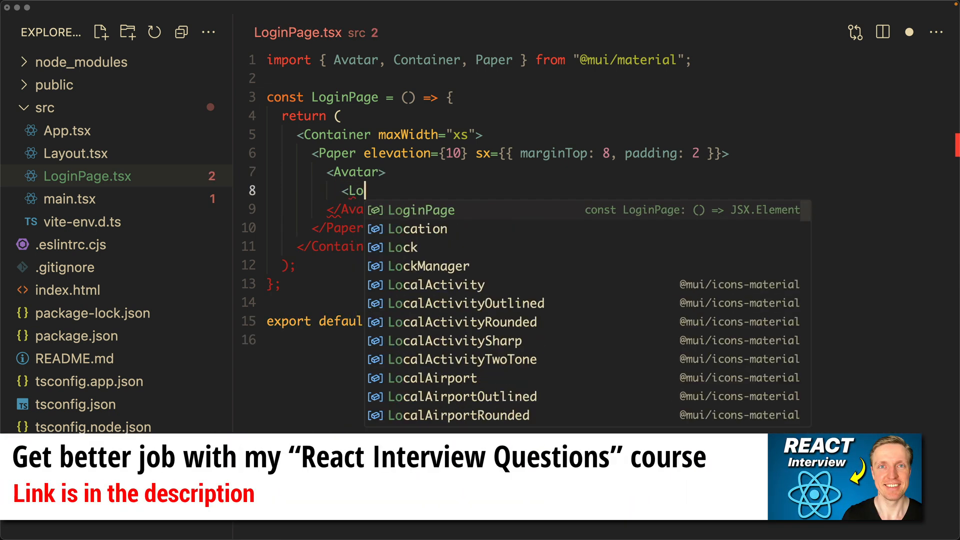
type("ckOut")
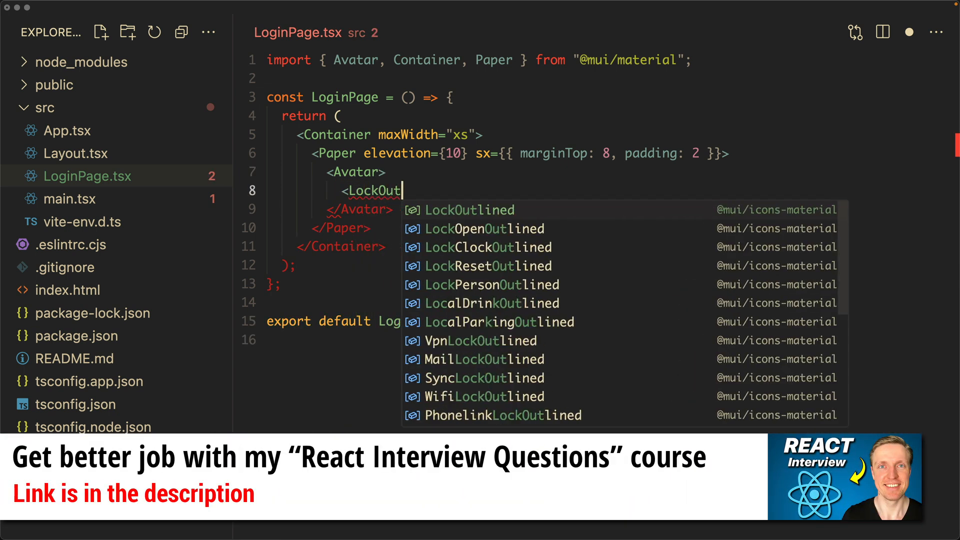
left_click(470, 209)
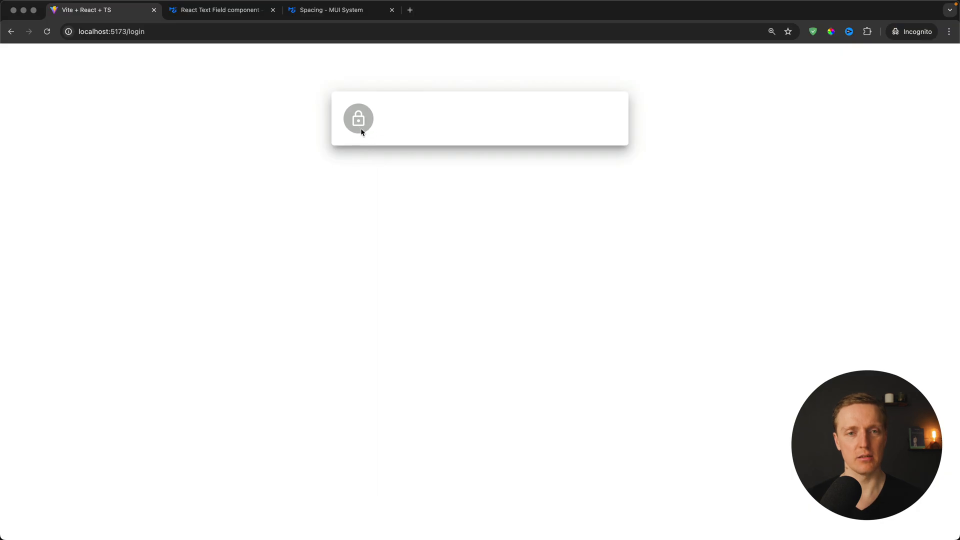
mouse_move(394, 122)
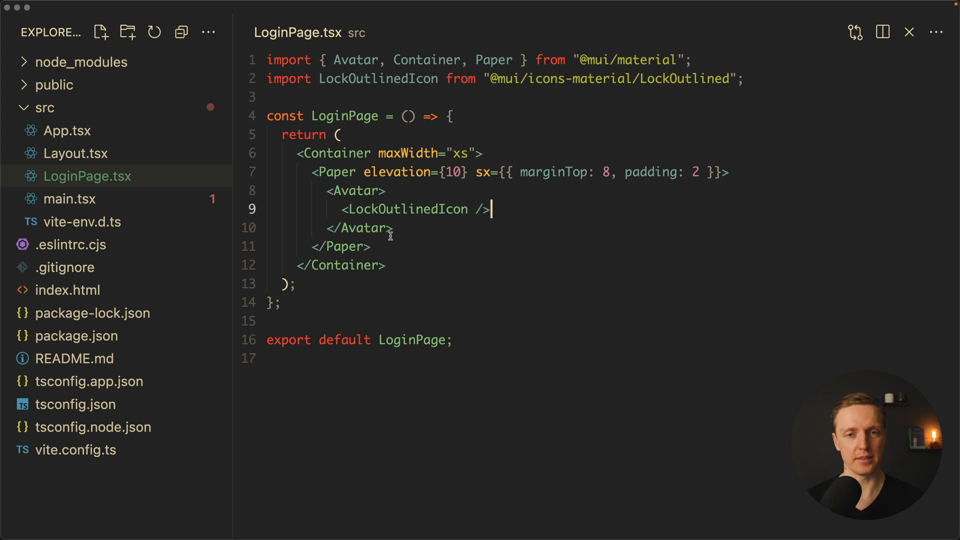
Style the Avatar with sx mx 'auto' and bgcolor 'secondary.main', then save to format
type("sx={{")
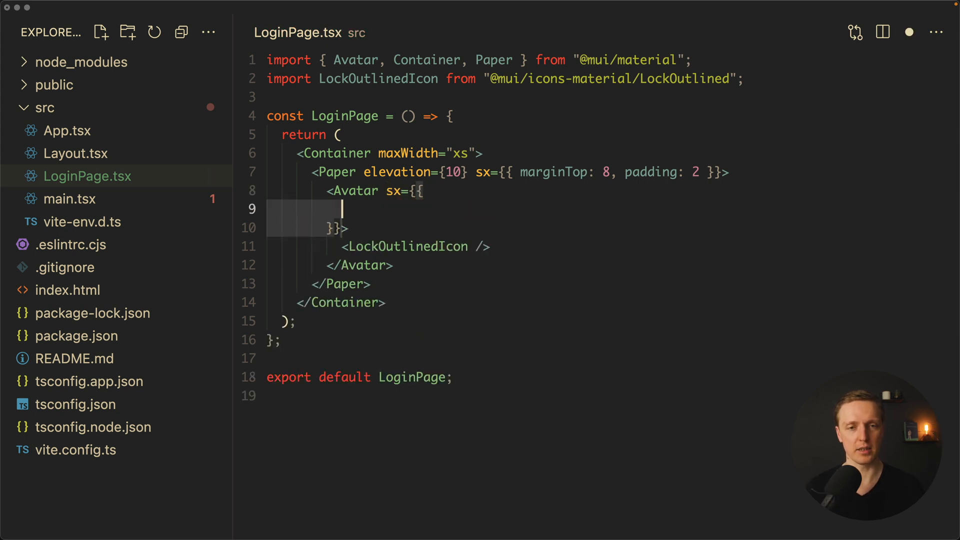
type("mx:")
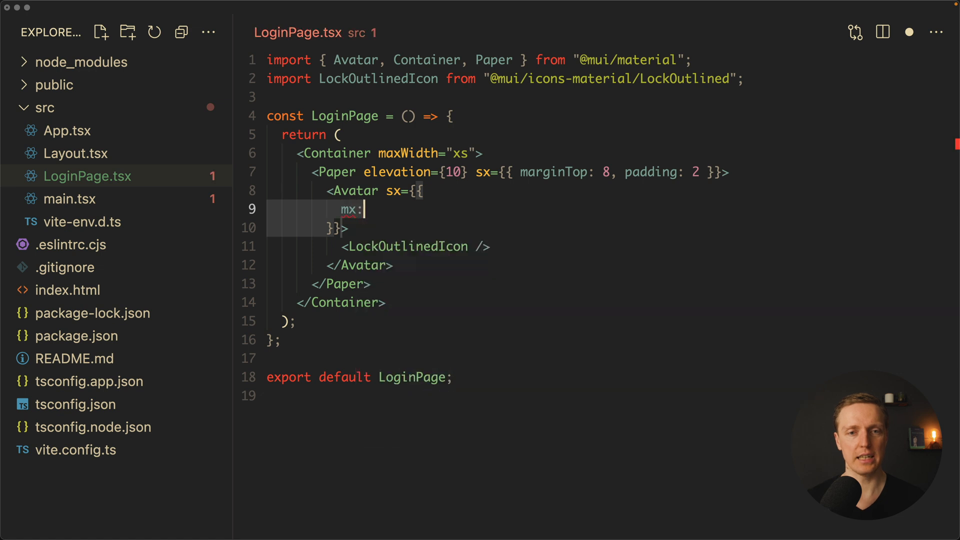
type("'auto',")
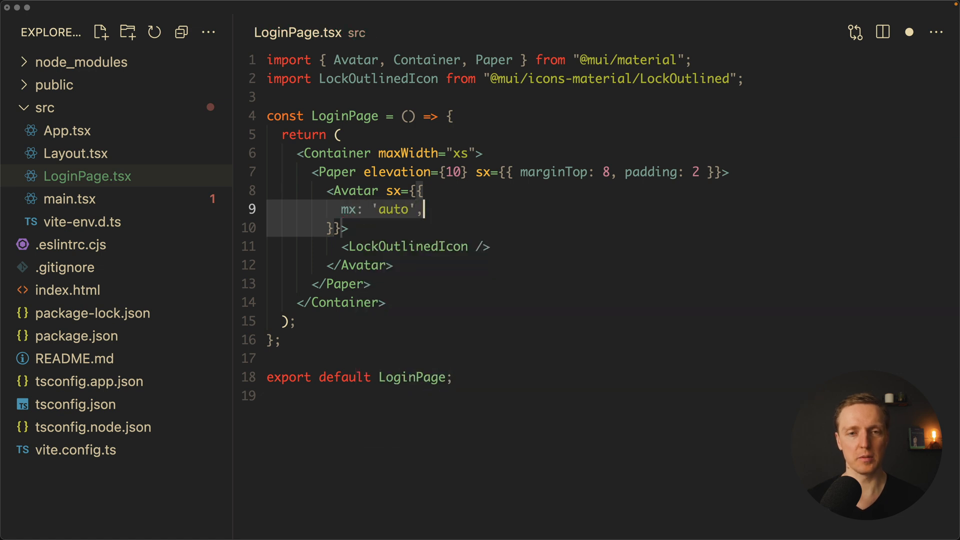
key("Enter")
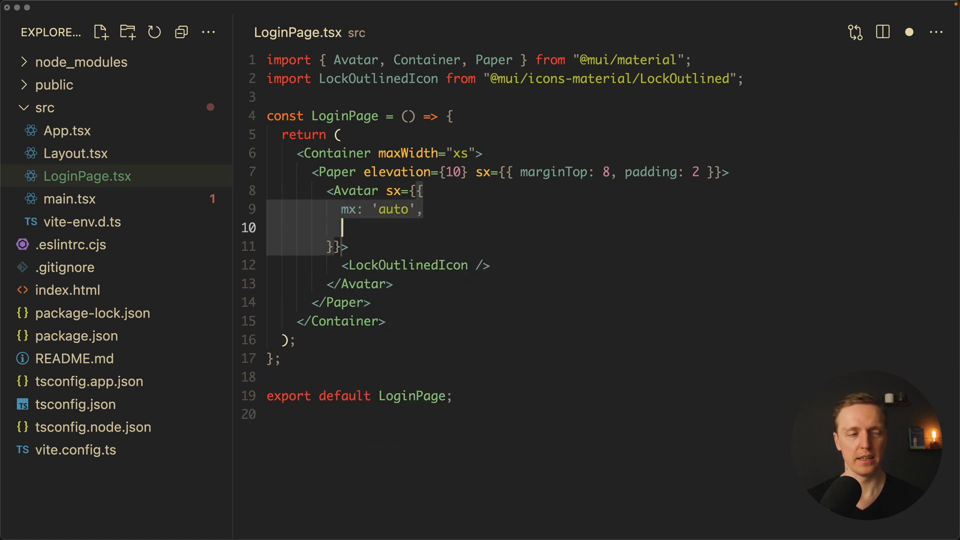
type("bgcolor:")
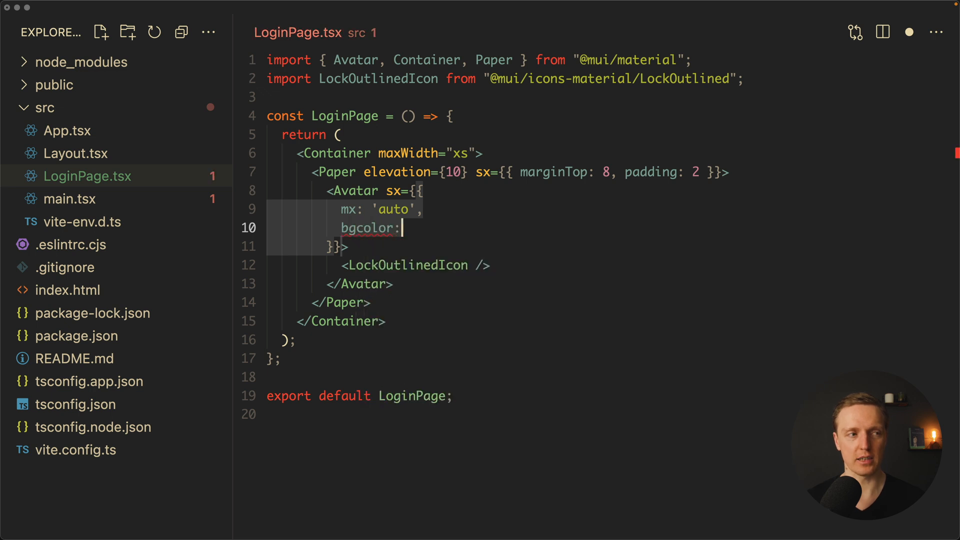
type("'seco")
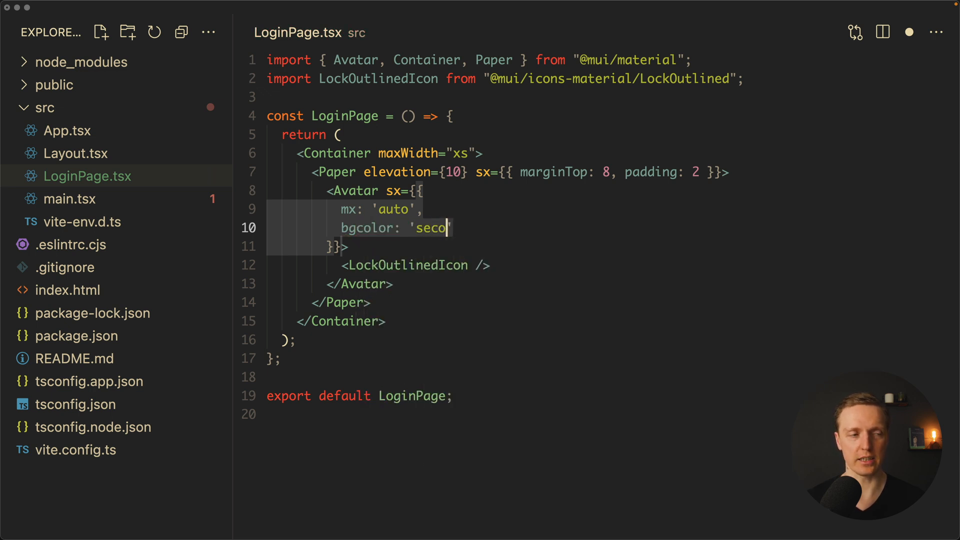
type("ndary.main\",")
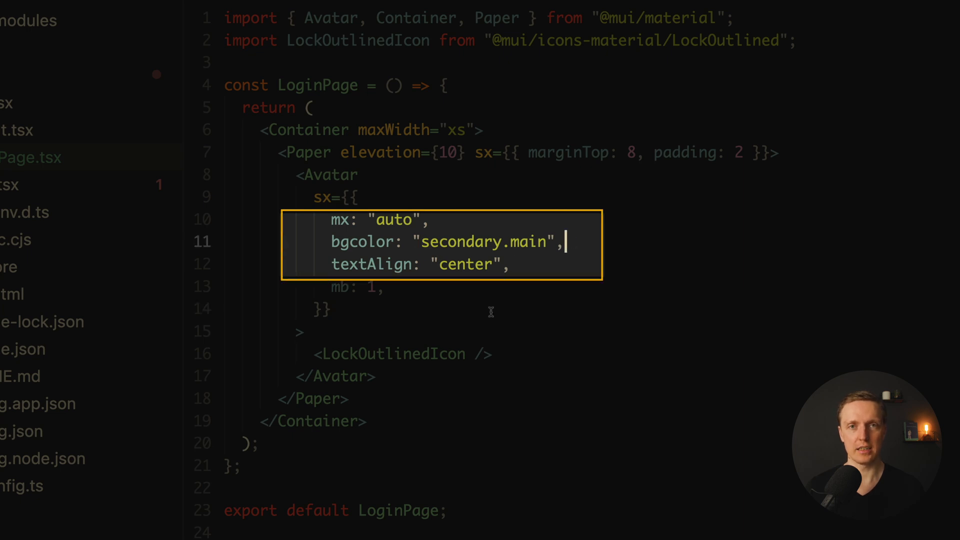
mouse_move(581, 241)
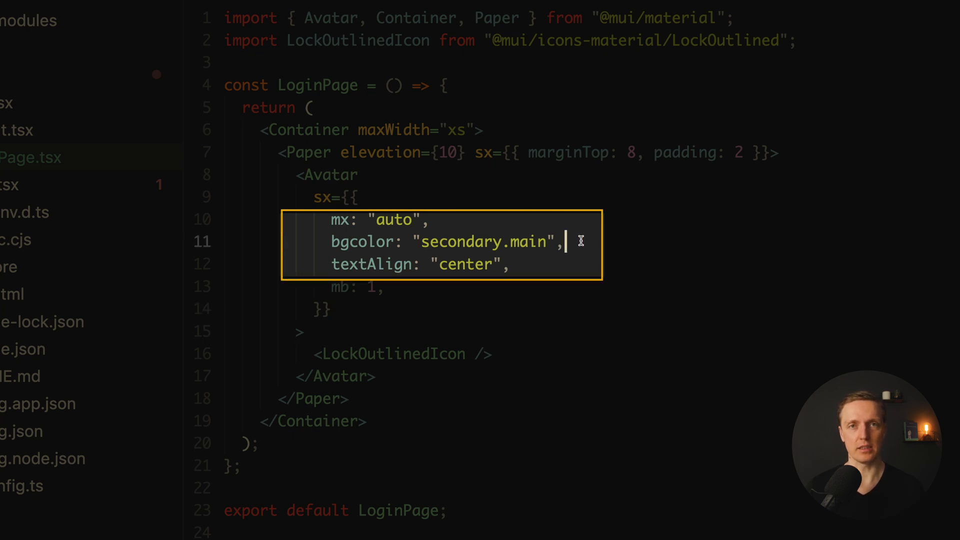
key("Backspace")
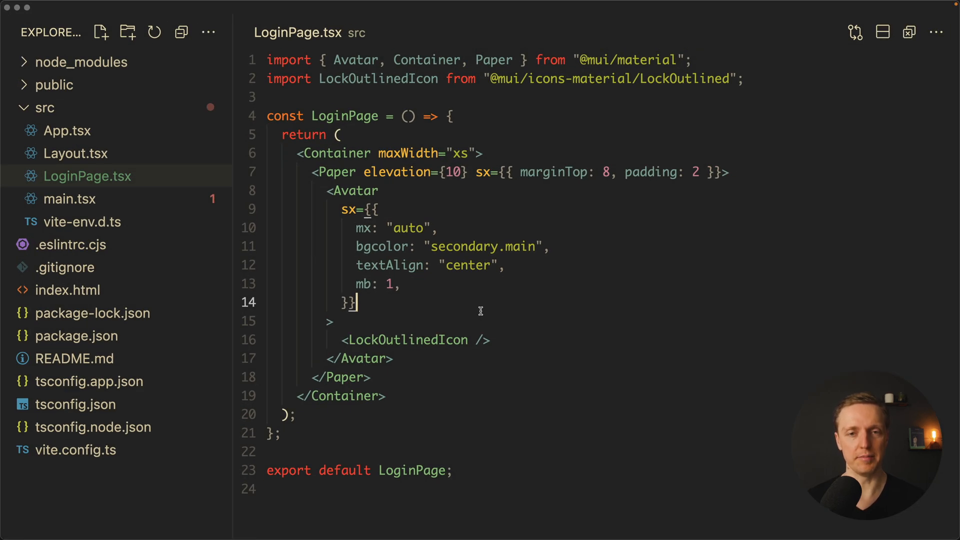
left_click(83, 10)
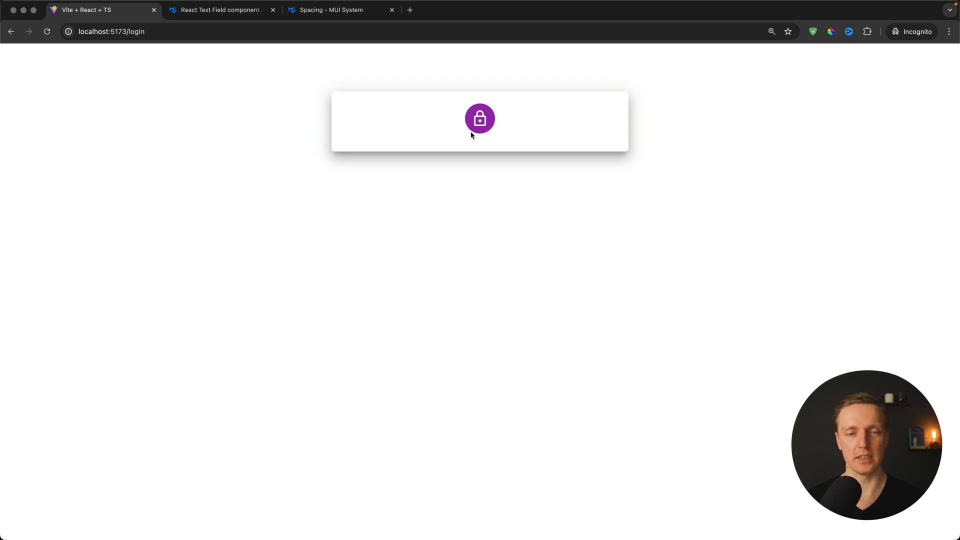
mouse_move(479, 133)
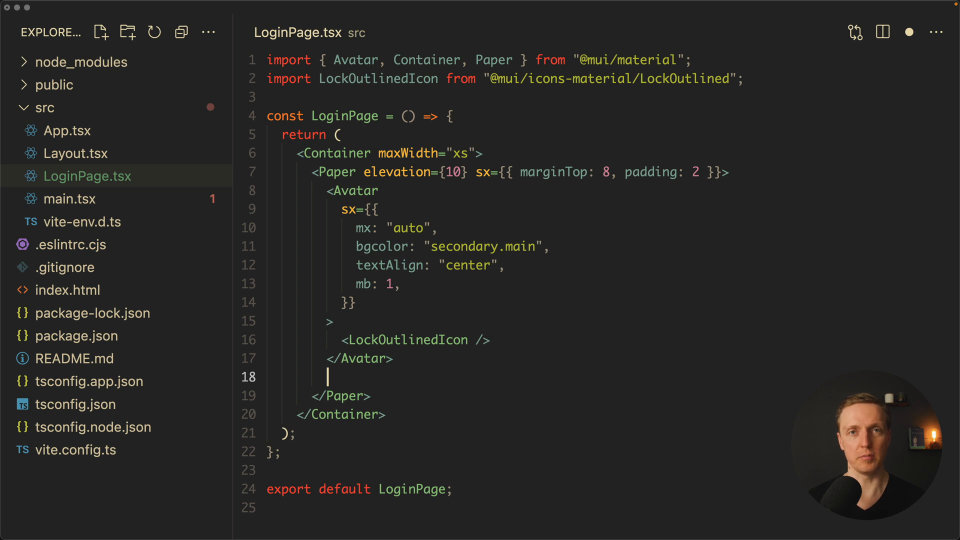
Add a Typography with component 'h1', variant 'h5' and text 'Sign In' below the avatar
type("<")
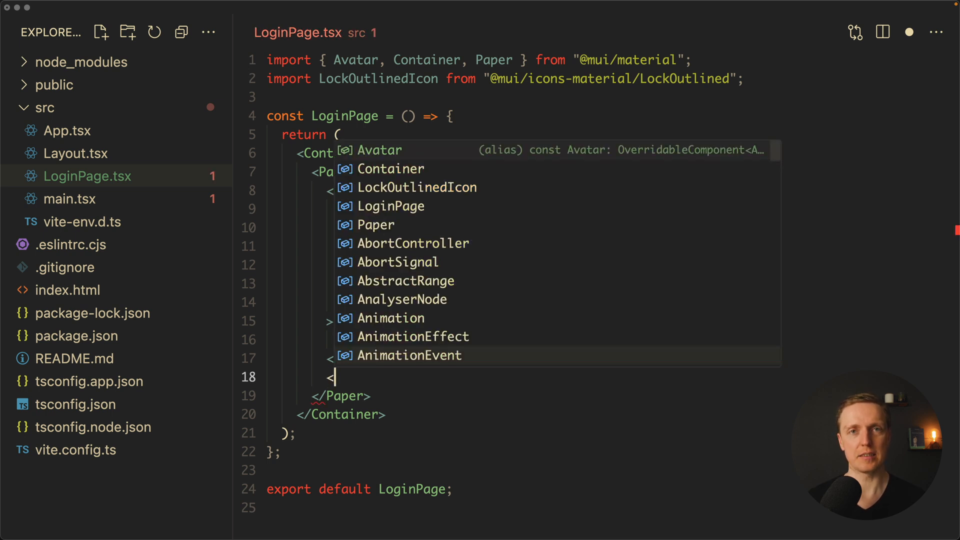
type("Type")
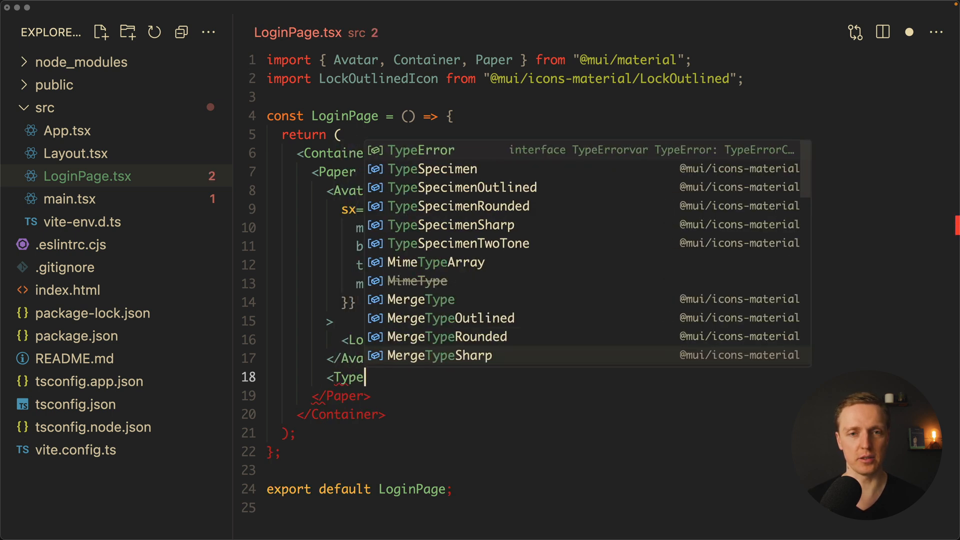
type("ography component={")
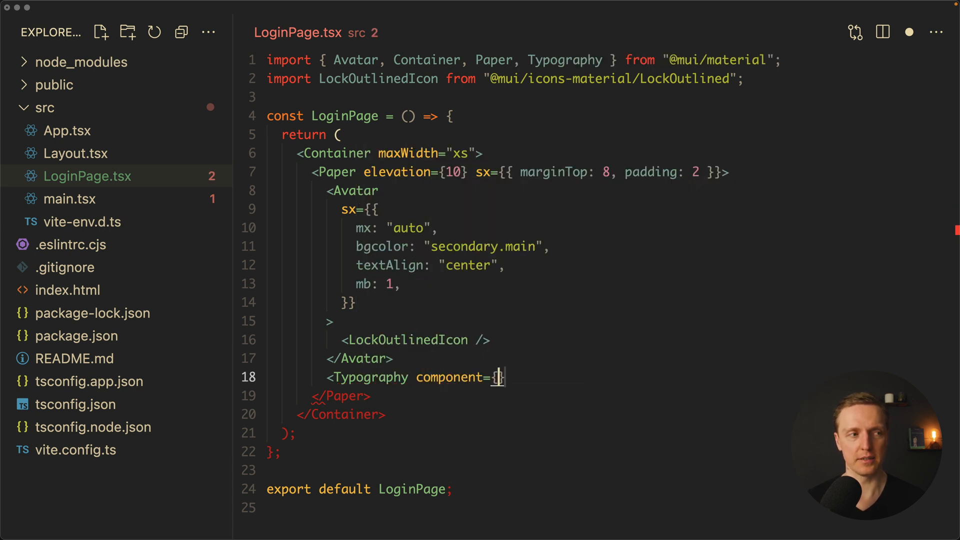
type("'h1'")
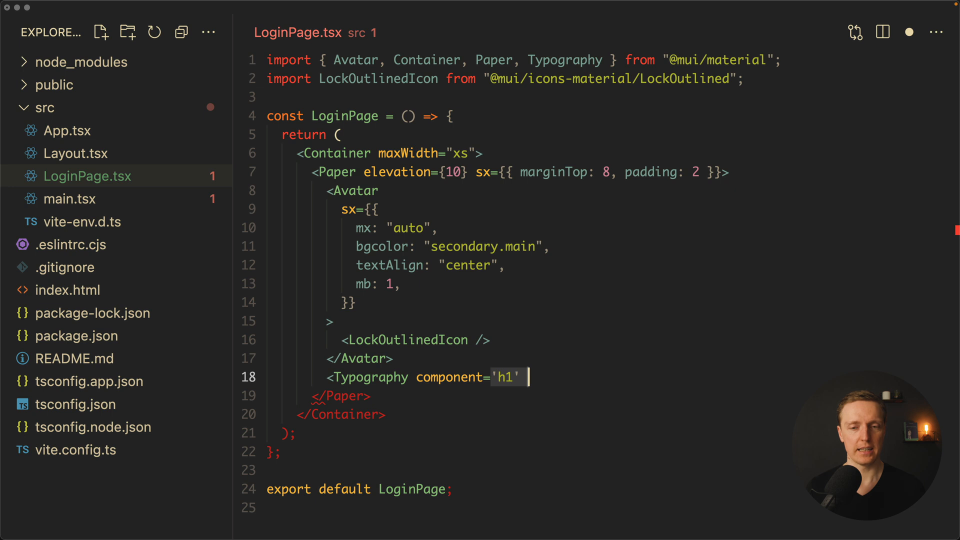
type("variant=\"\"")
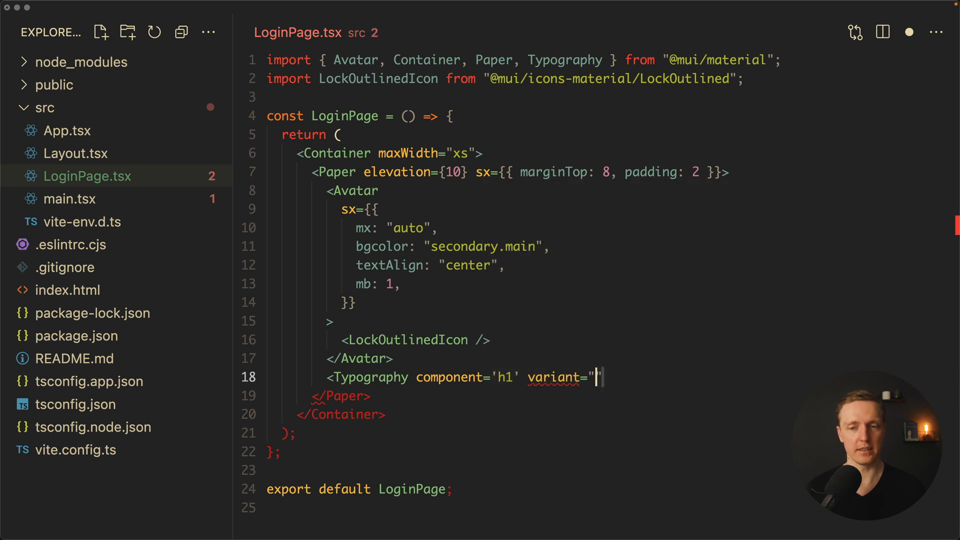
type("h5")
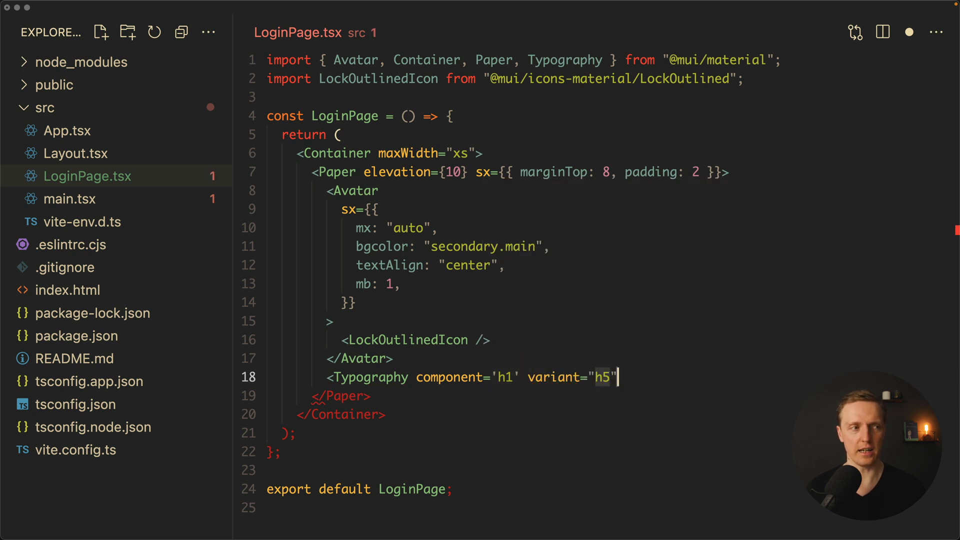
type("Sign In")
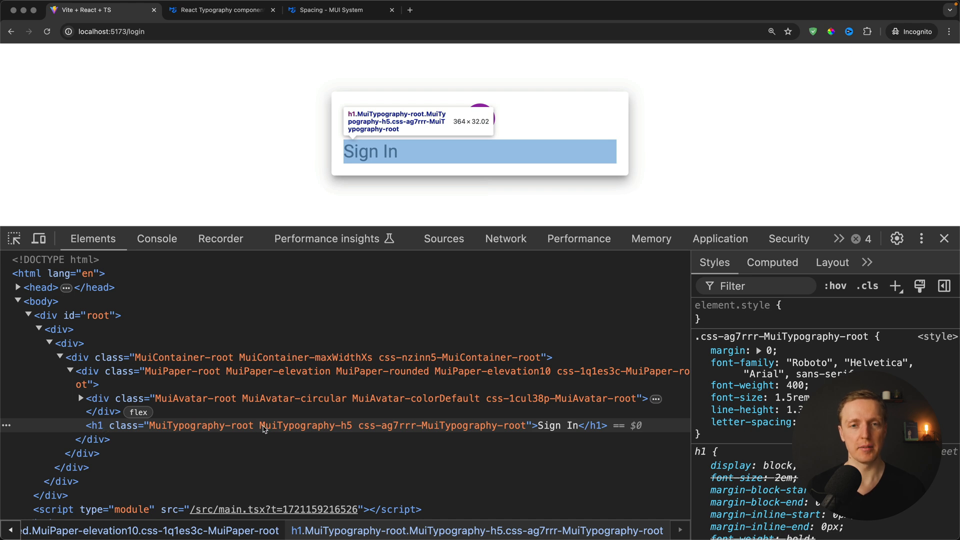
mouse_move(217, 166)
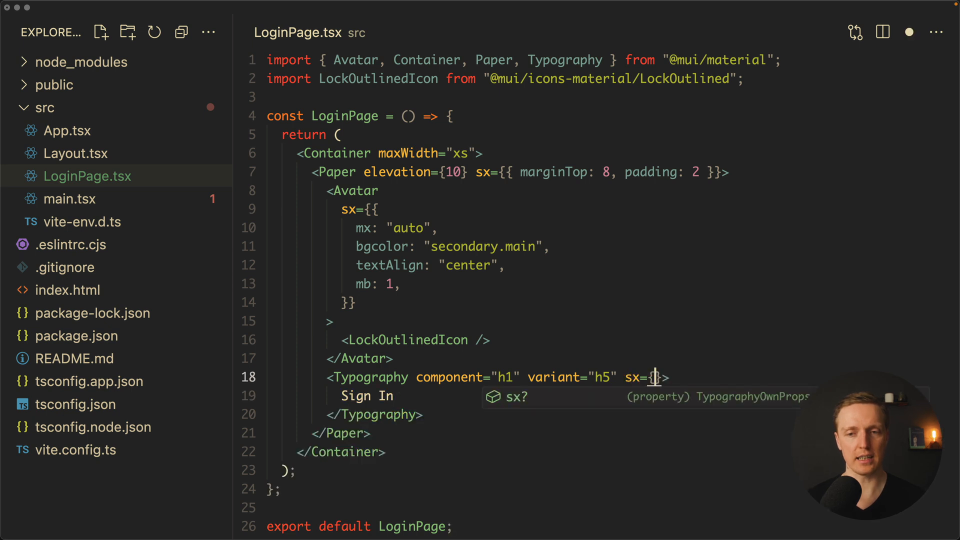
Start a <Box element under the Sign In heading, adding Box to the MUI imports
type("textAlign: \"center\" }")
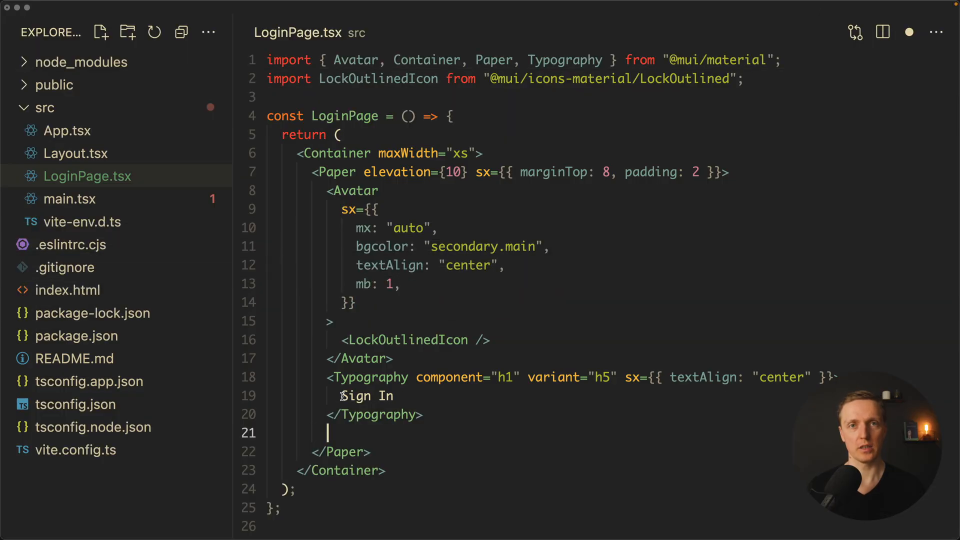
type("<")
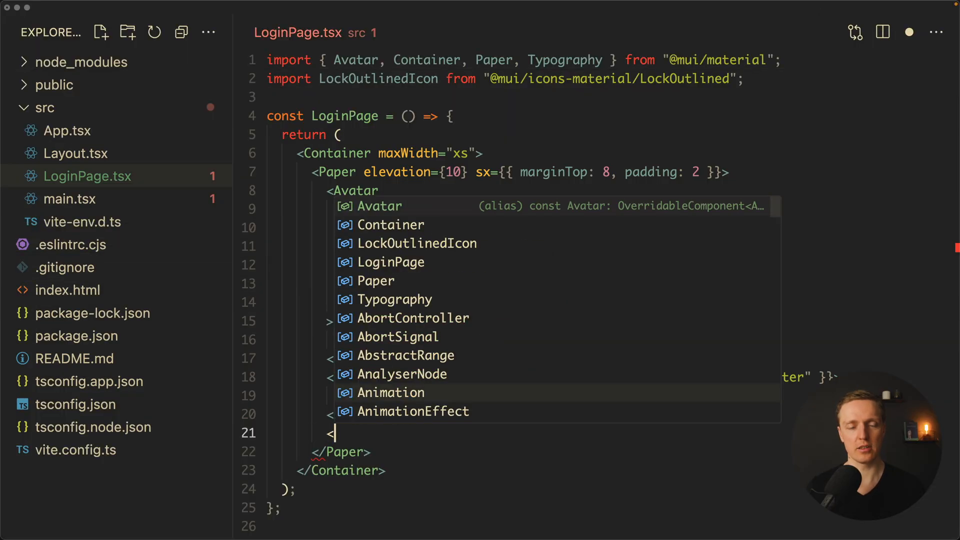
type("<Box")
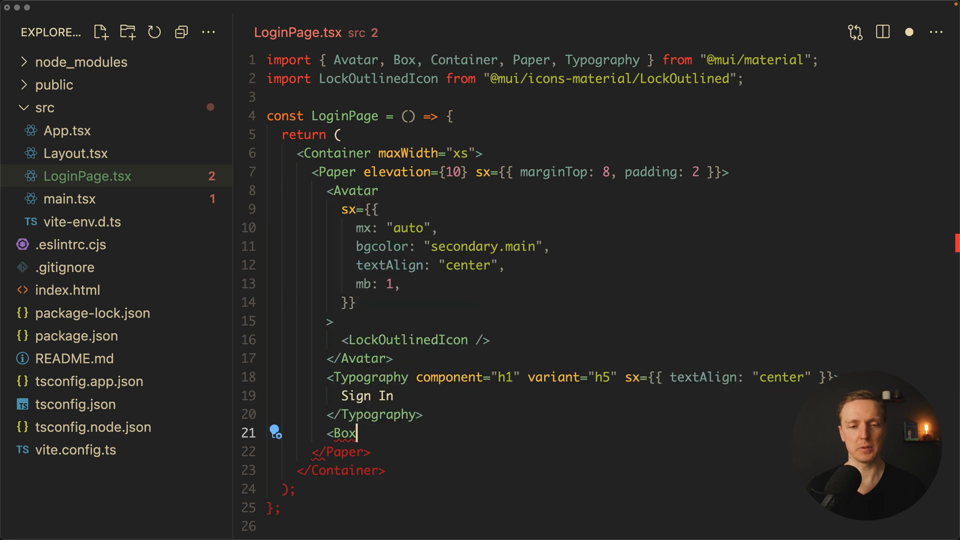
left_click(211, 10)
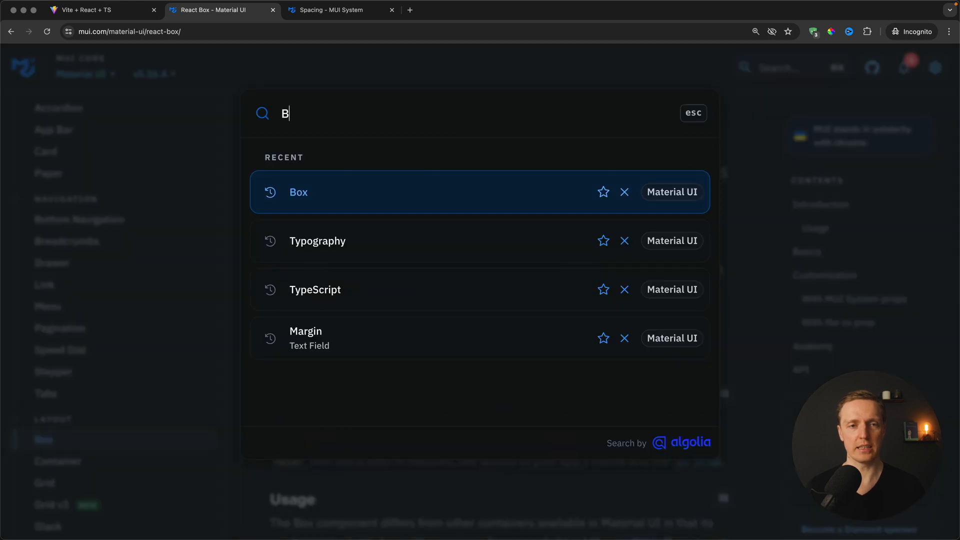
Open the MUI Box documentation page and scroll through its introduction
left_click(298, 191)
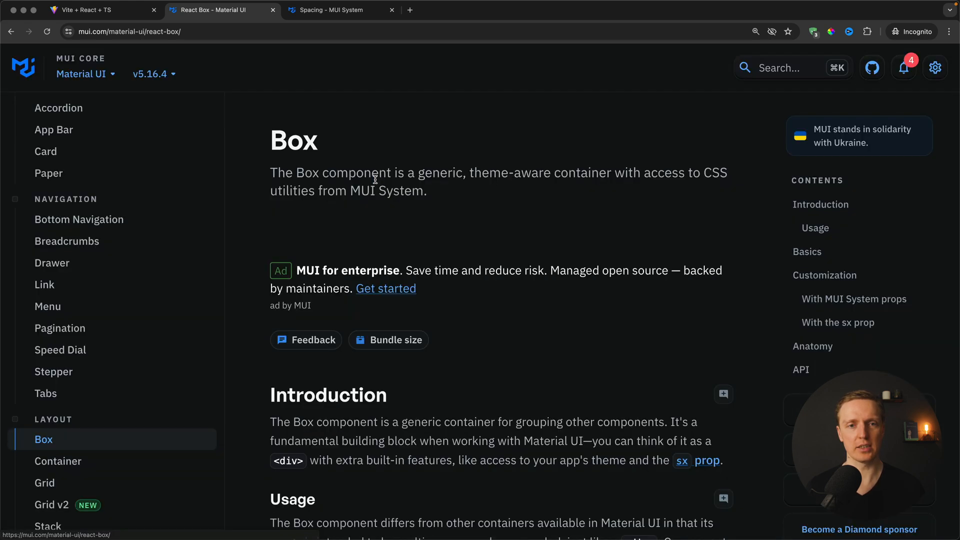
mouse_move(261, 185)
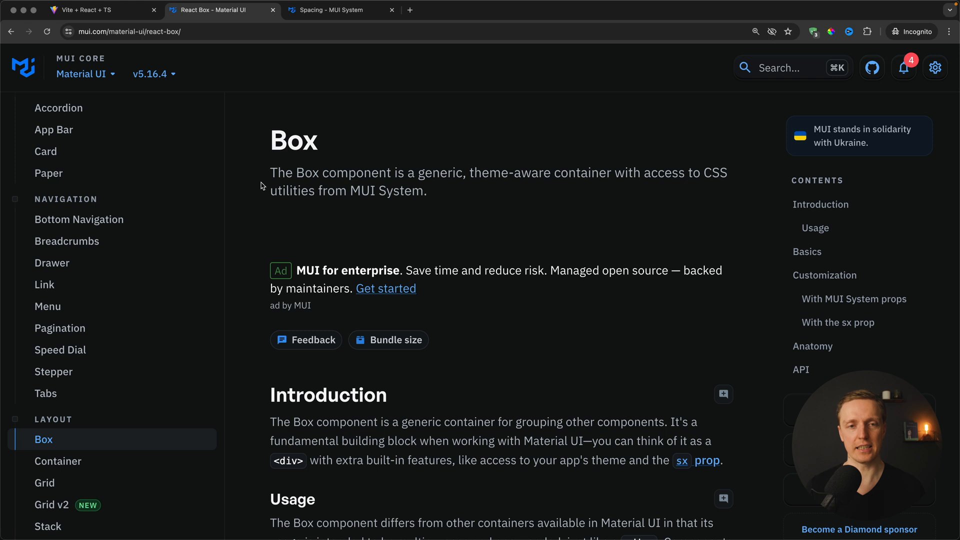
scroll("down", 3)
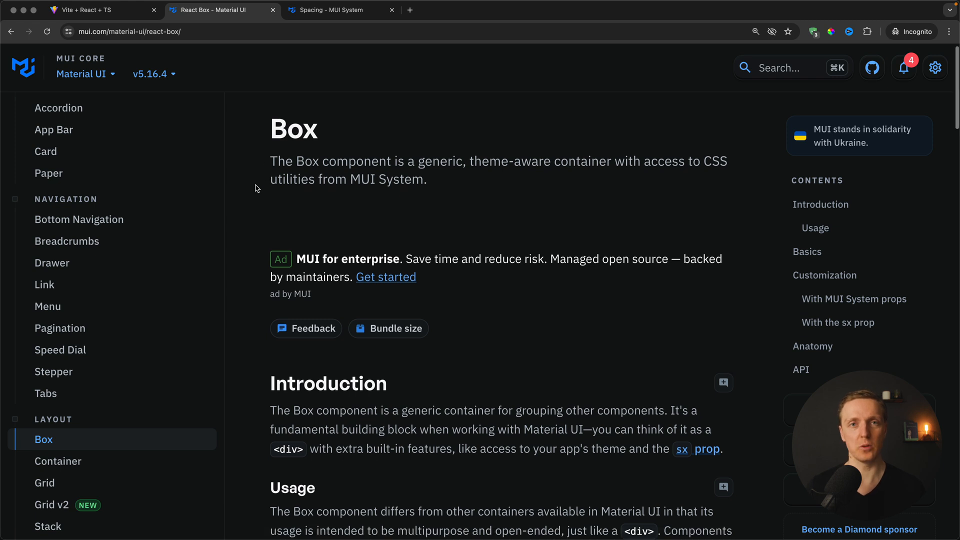
mouse_move(284, 135)
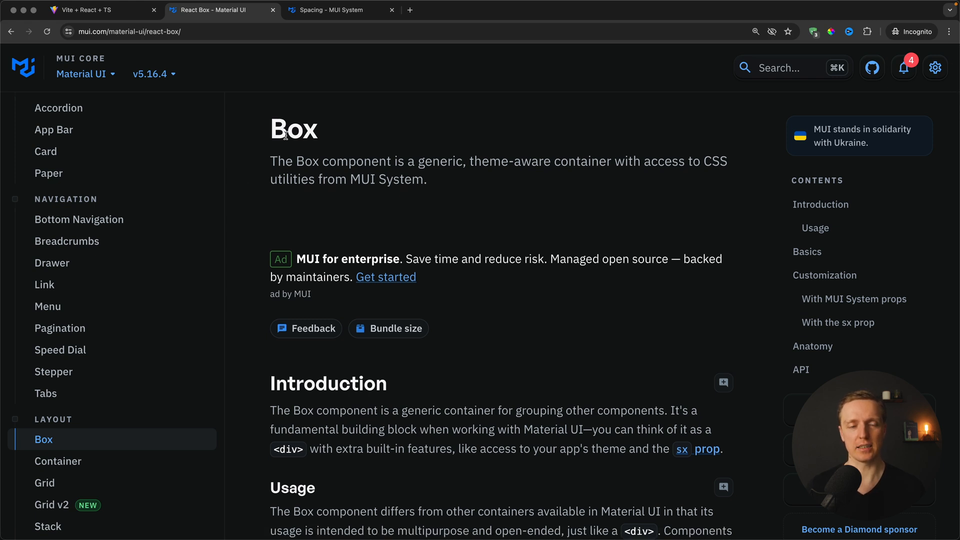
mouse_move(371, 167)
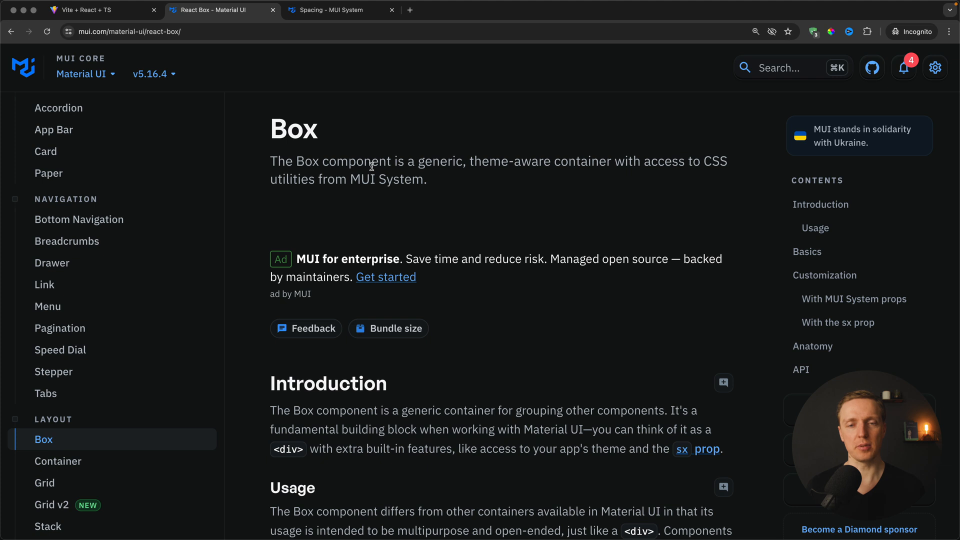
mouse_move(561, 167)
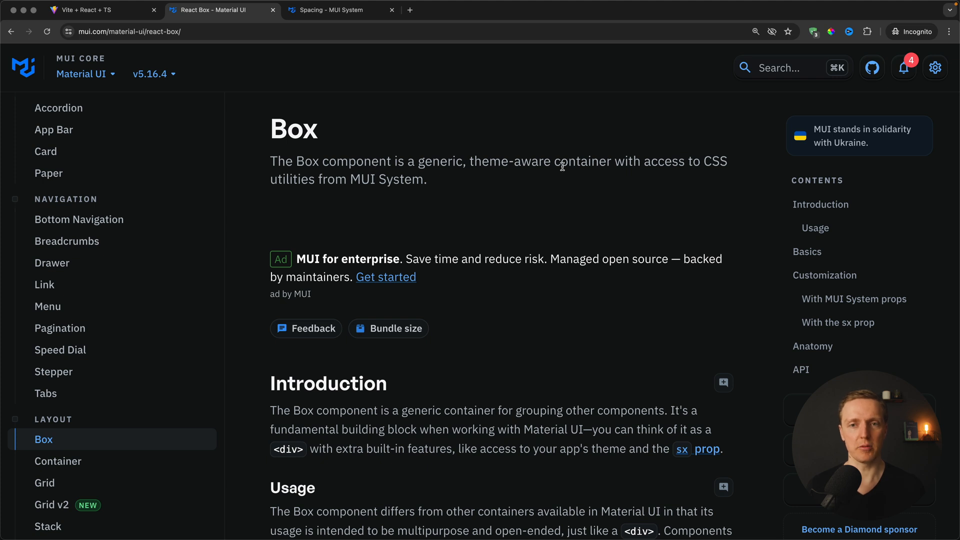
mouse_move(400, 177)
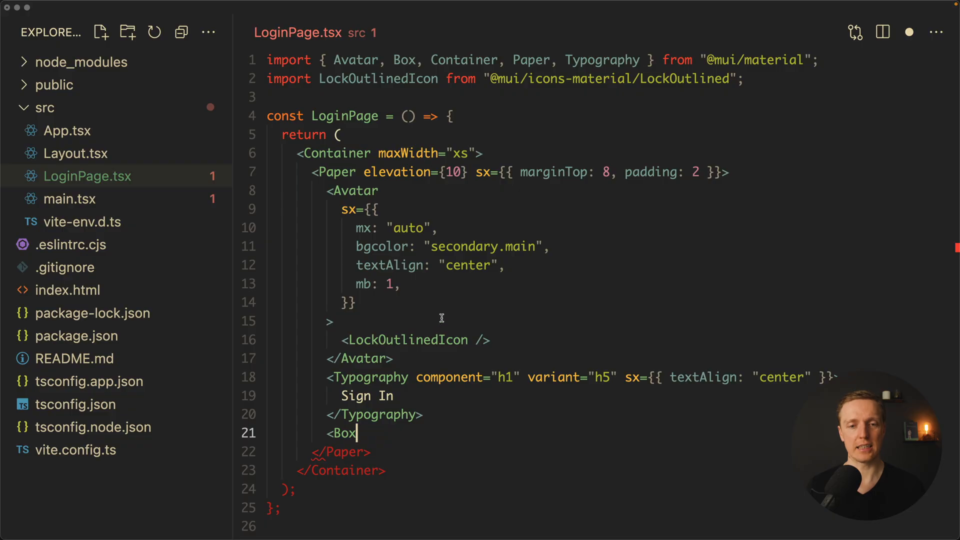
Give the Box component="form", onSubmit={handleSubmit}, noValidate and sx={{ mt: 1 }}
scroll("down", 3)
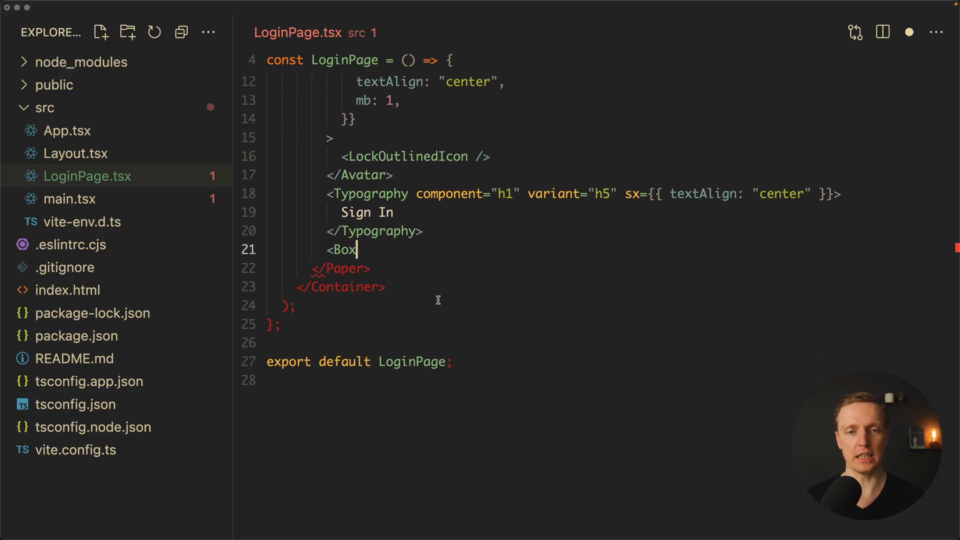
type("component=''></Box>")
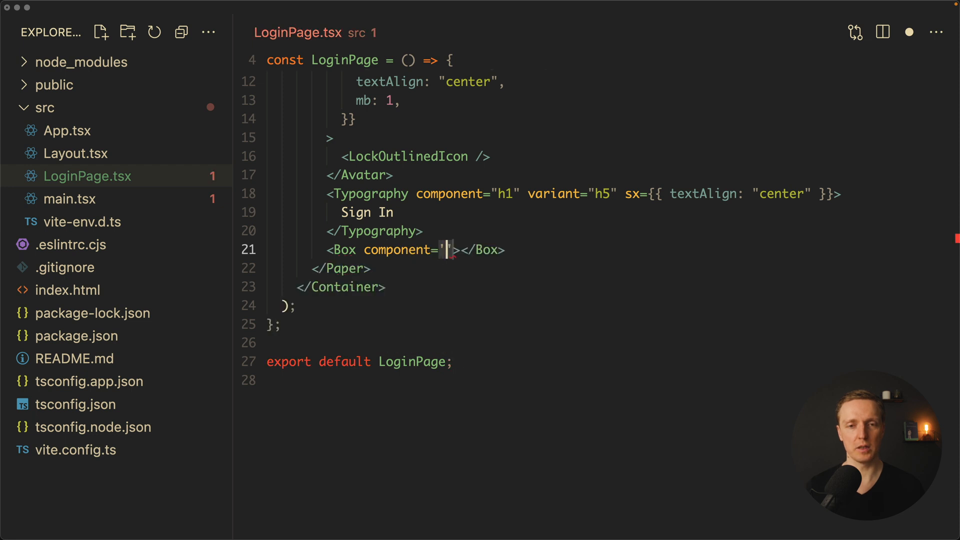
type("form")
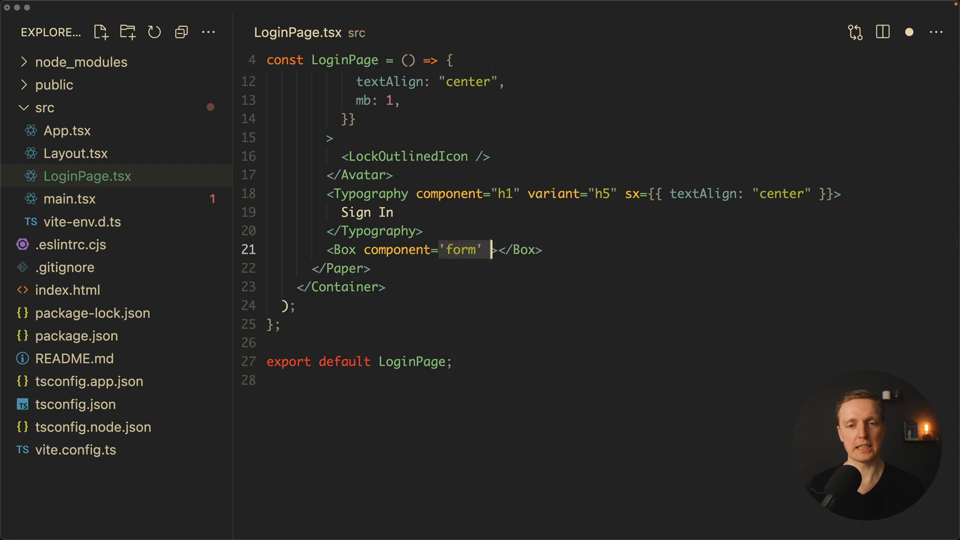
type("onSubmit={")
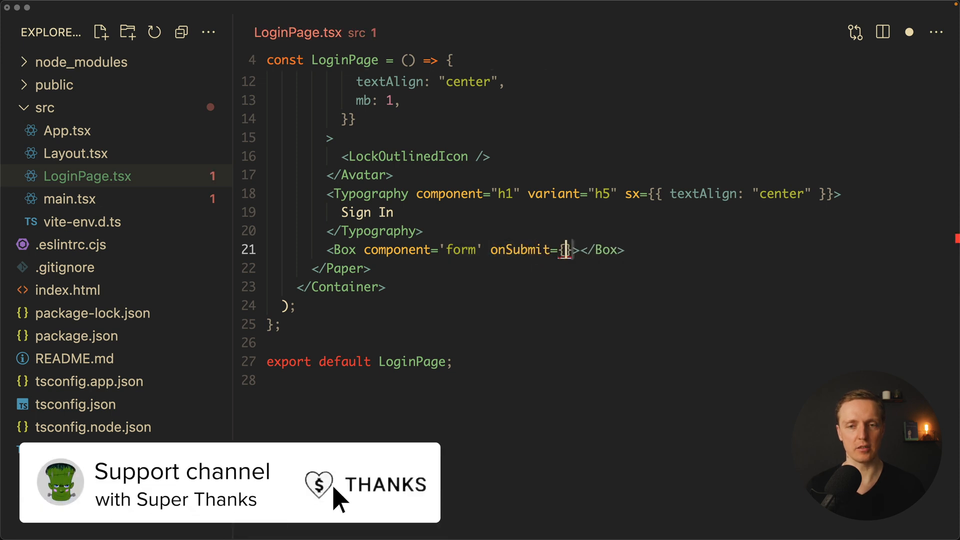
type("handleSubm")
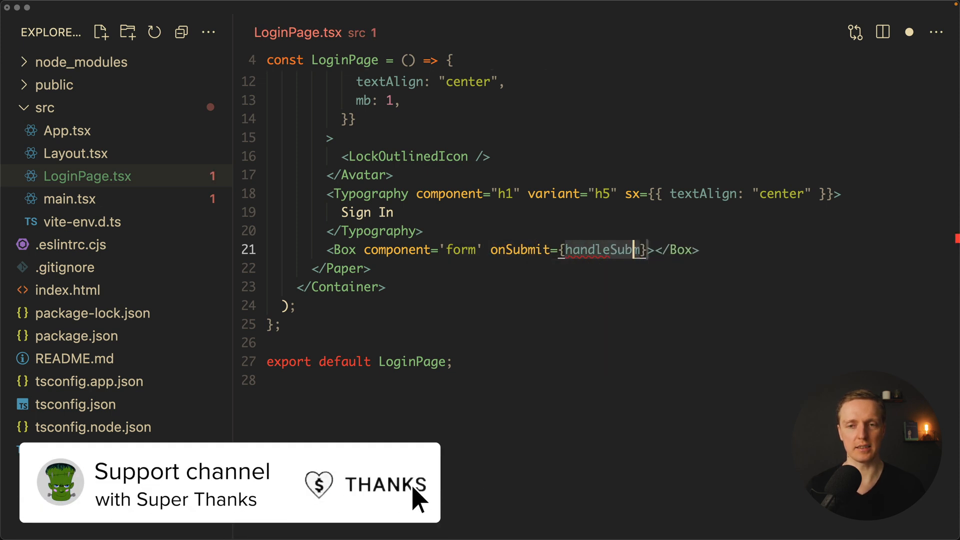
type("it")
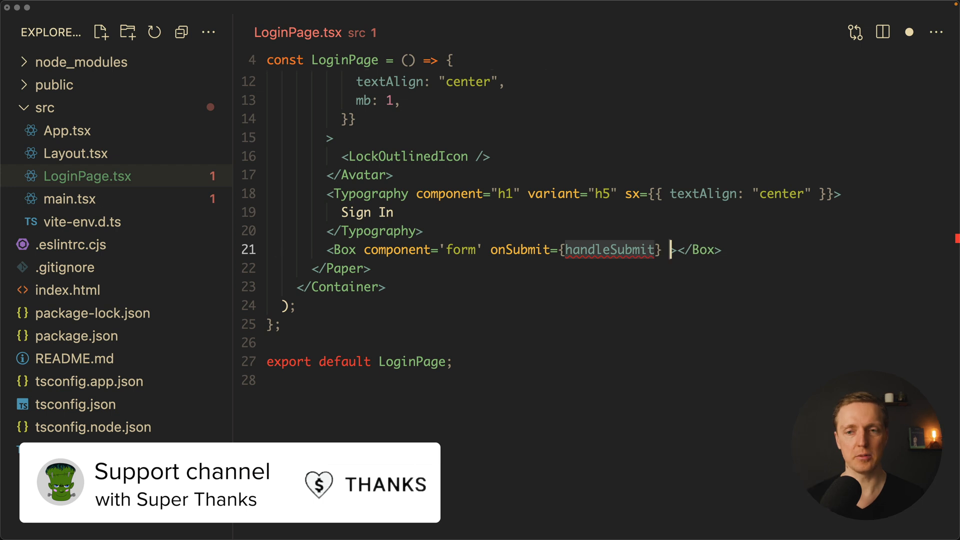
type("noValidate s")
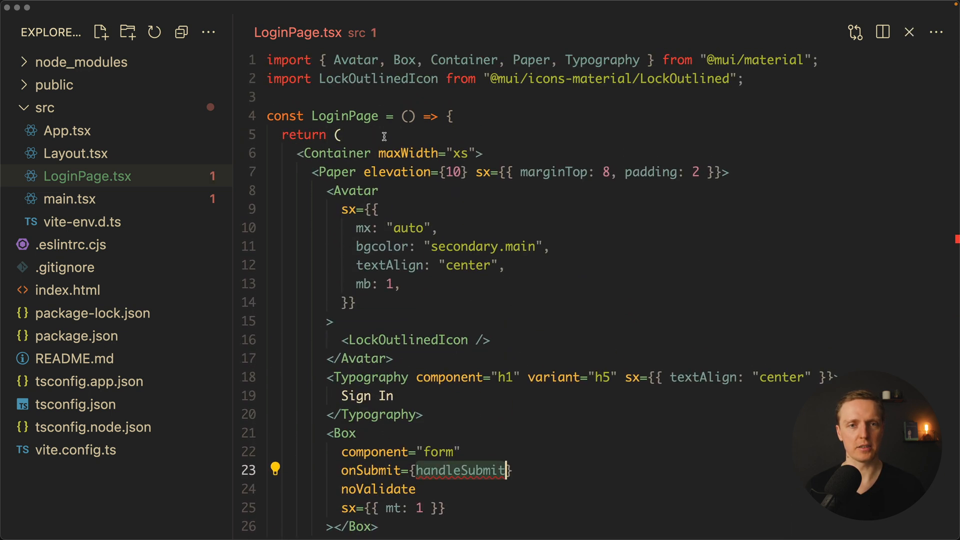
Define handleSubmit as () => console.log() and begin a TextField inside the Box
type("const")
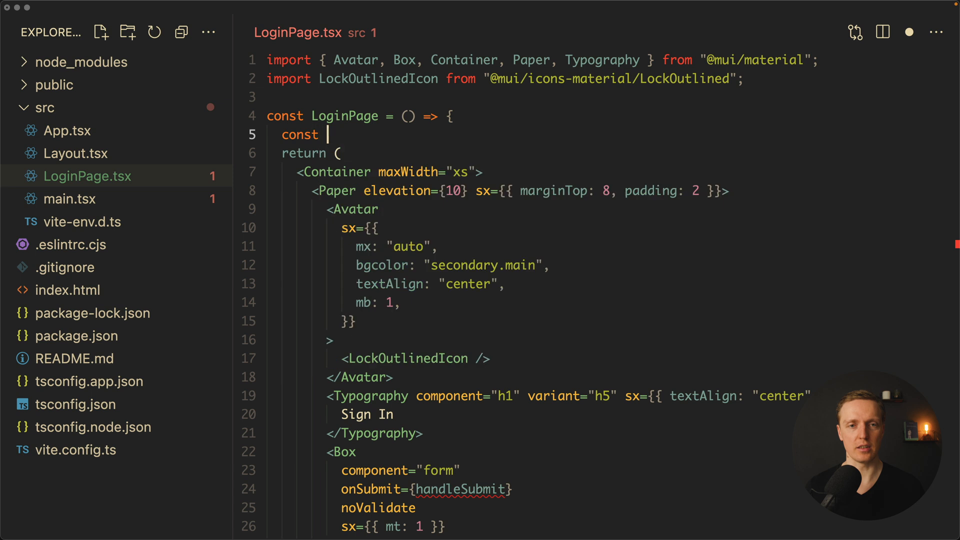
type("handleSubmit = () =>")
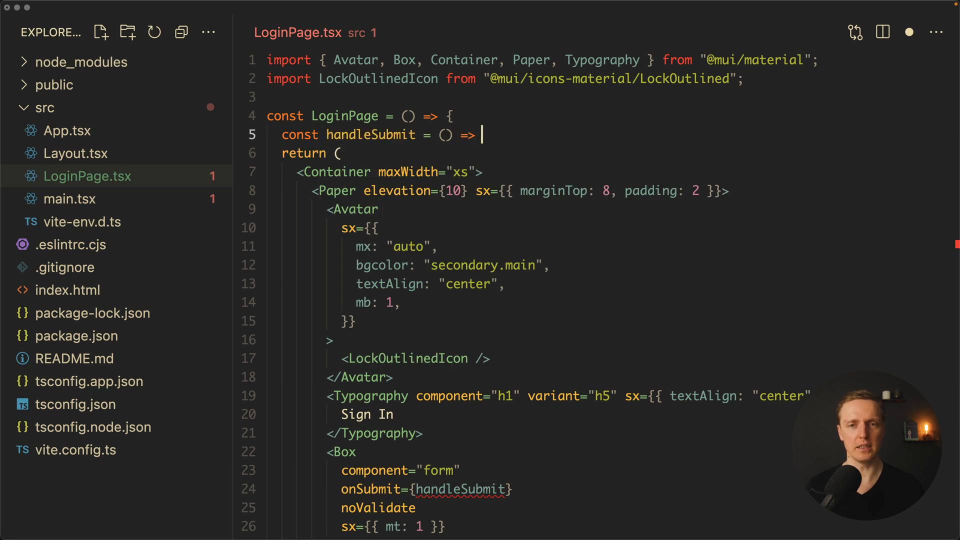
type("console.log()")
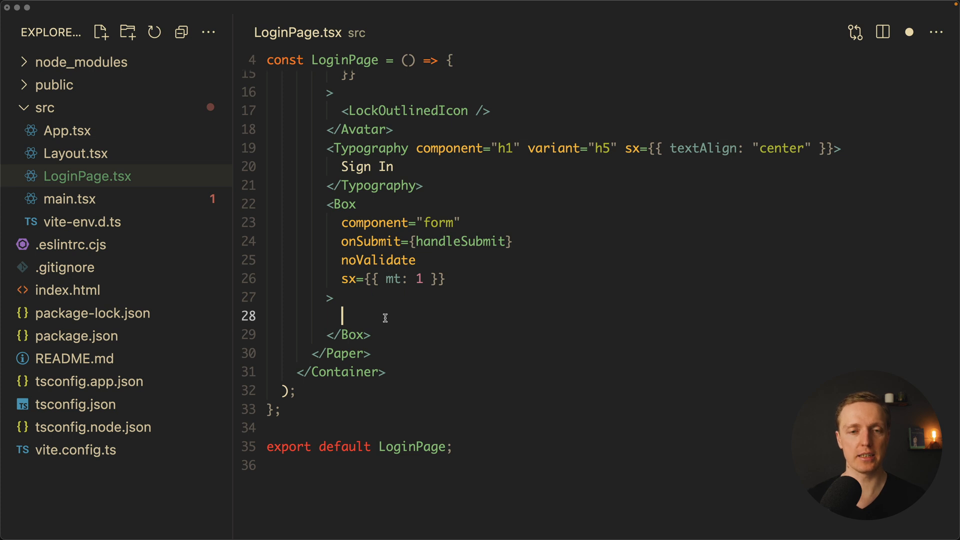
type("<TextField p")
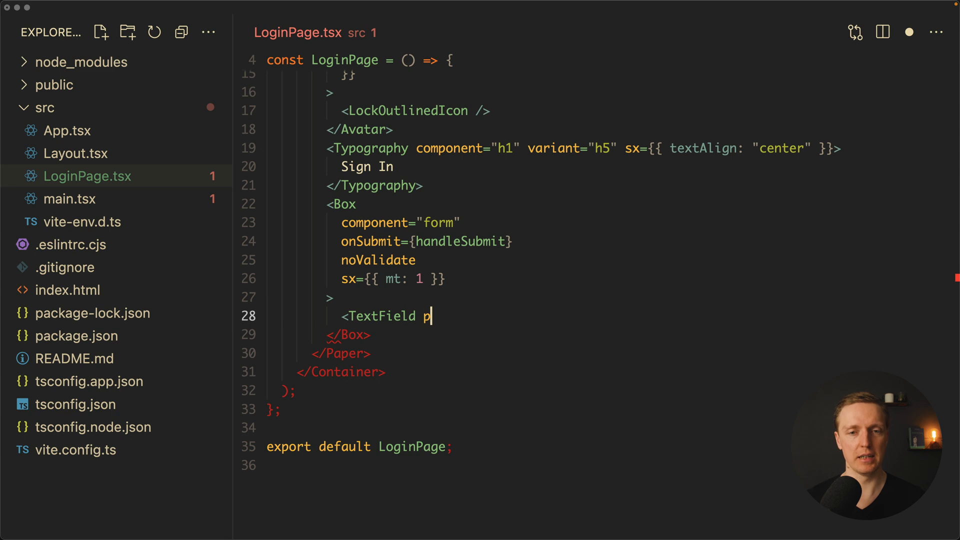
Give the username TextField placeholder "Enter username", fullWidth, required, autoFocus and an sx prop
type("laceholder=\"\"")
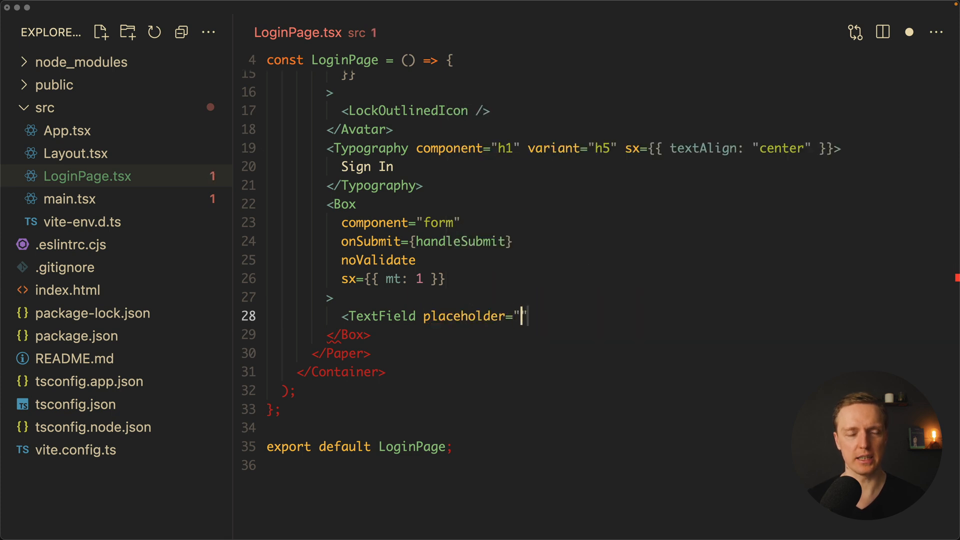
type("Enter use")
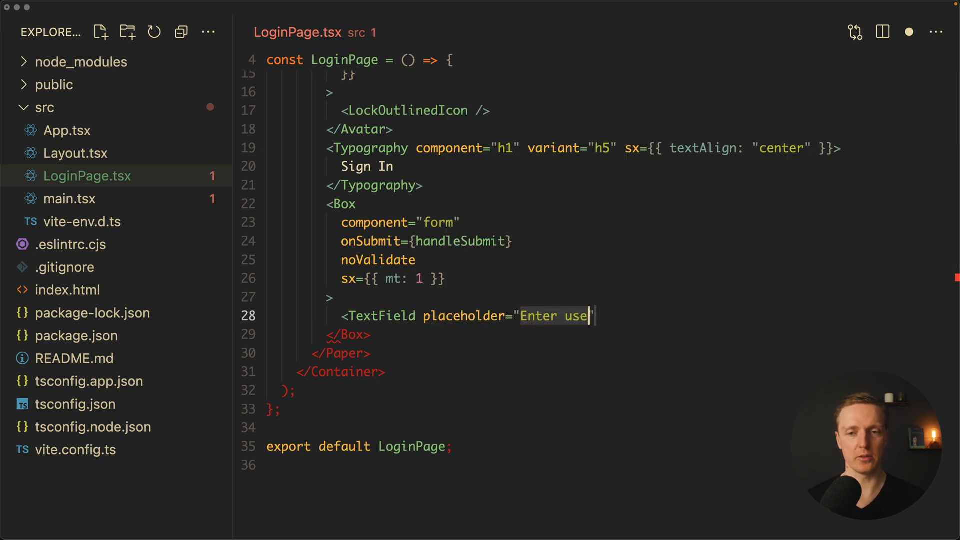
type("rname\" fullWidth")
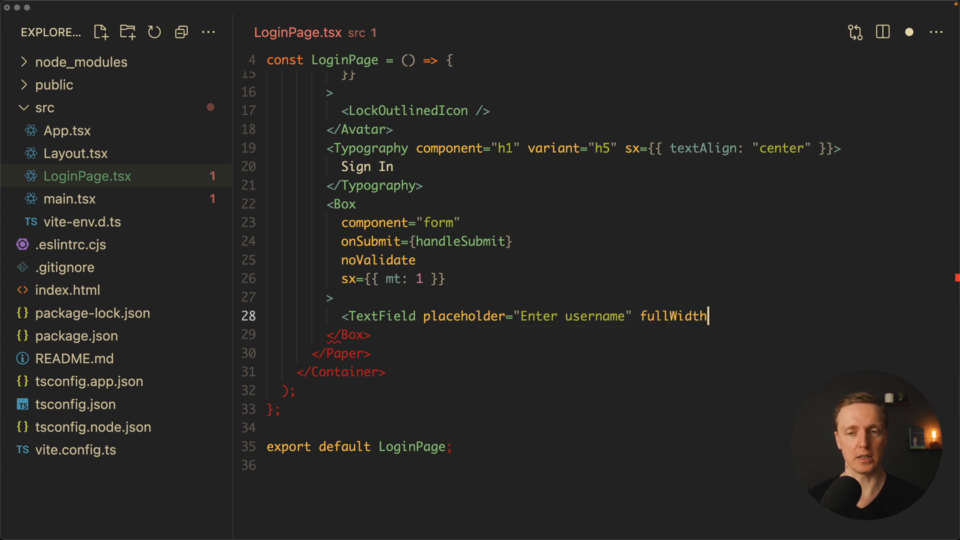
type("required")
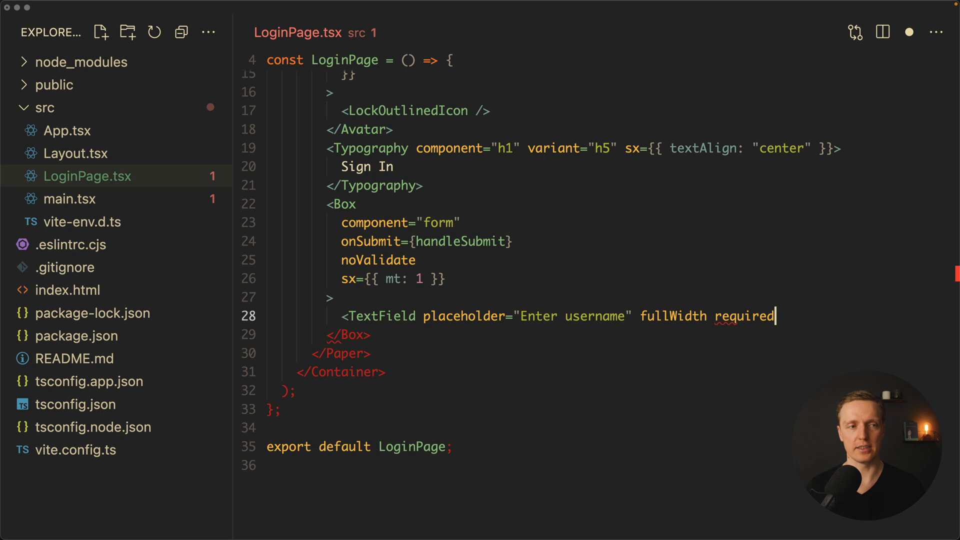
type("autoFocu")
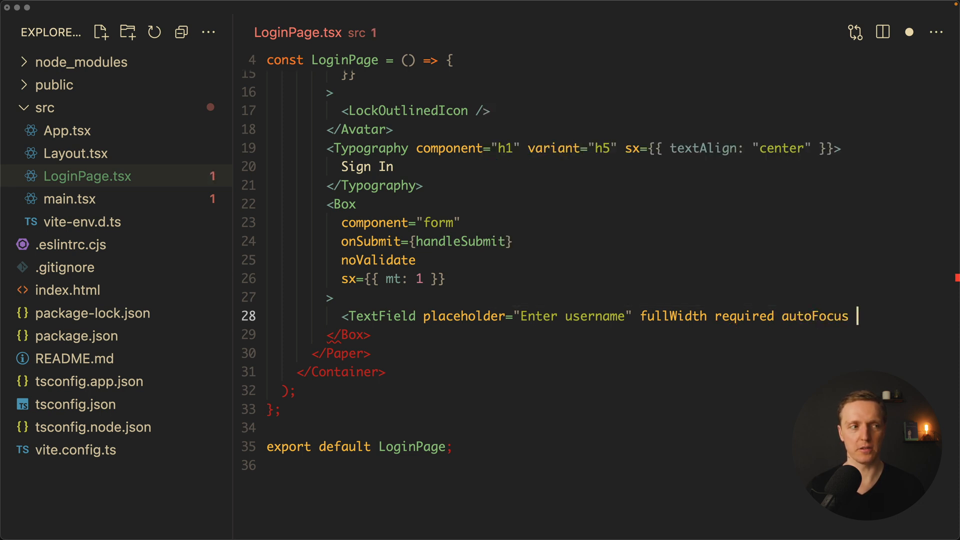
type("sx={}")
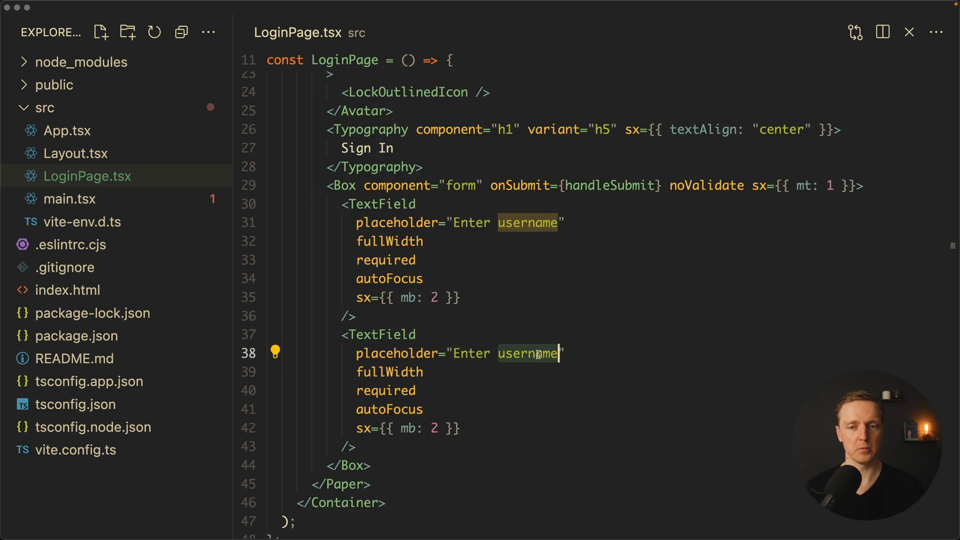
Make a password-type copy without autoFocus or bottom margin, and test it in the browser
type("password")
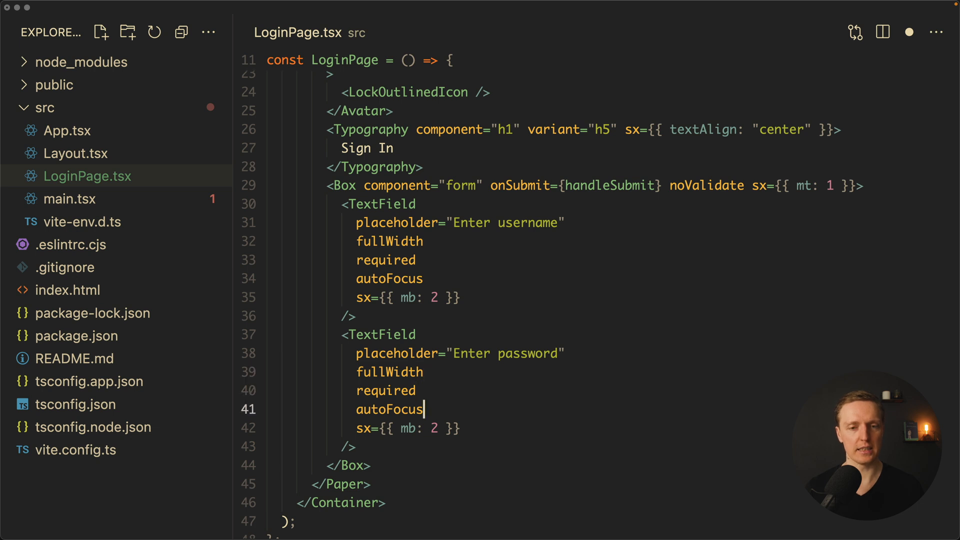
key("Backspace")
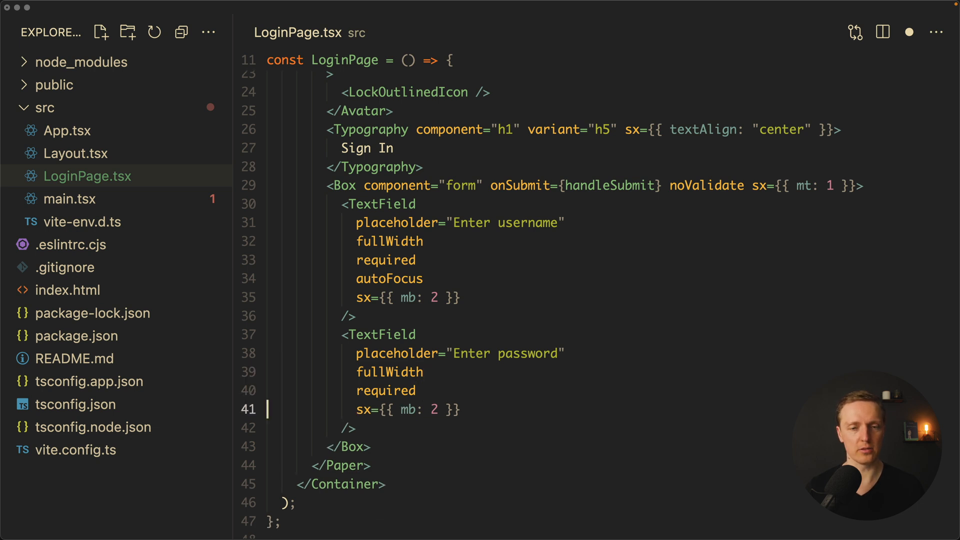
key("Backspace")
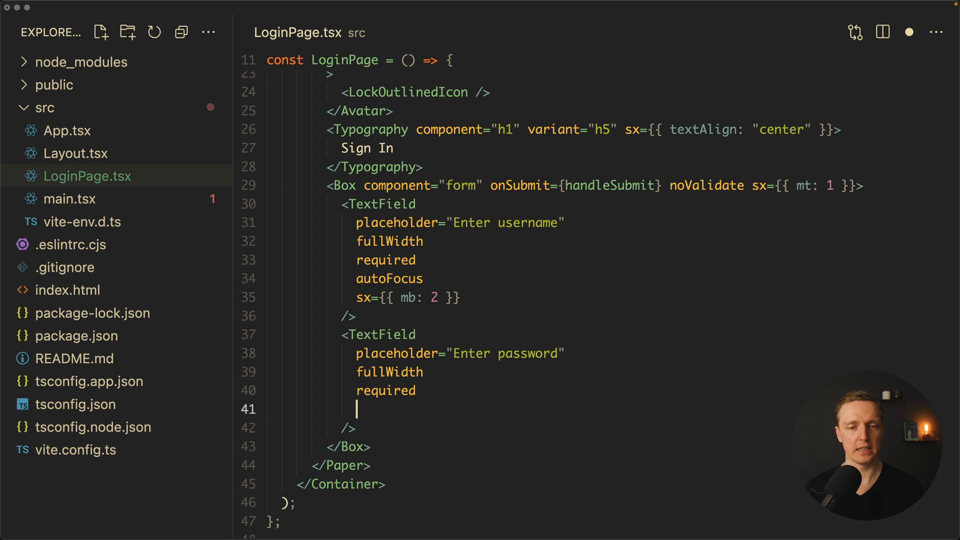
left_click(103, 10)
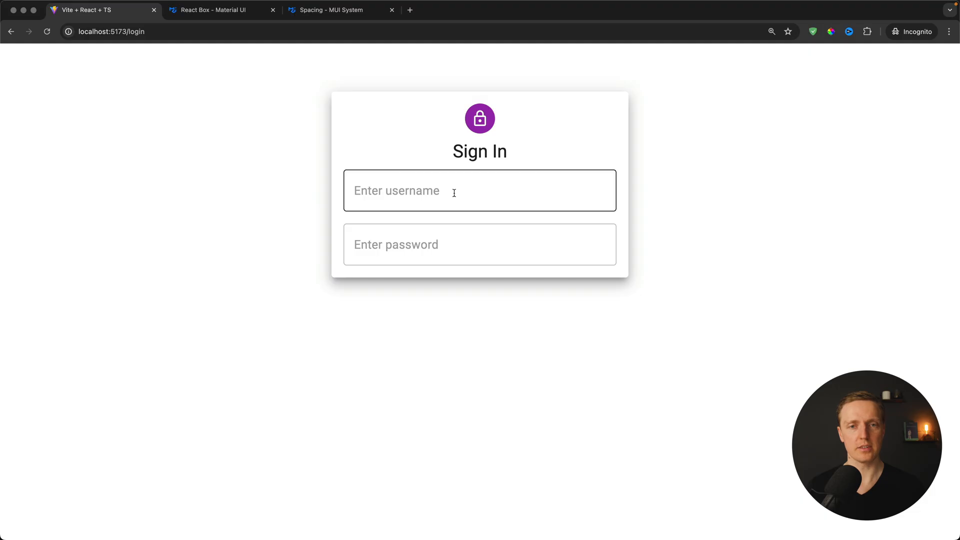
left_click(479, 245)
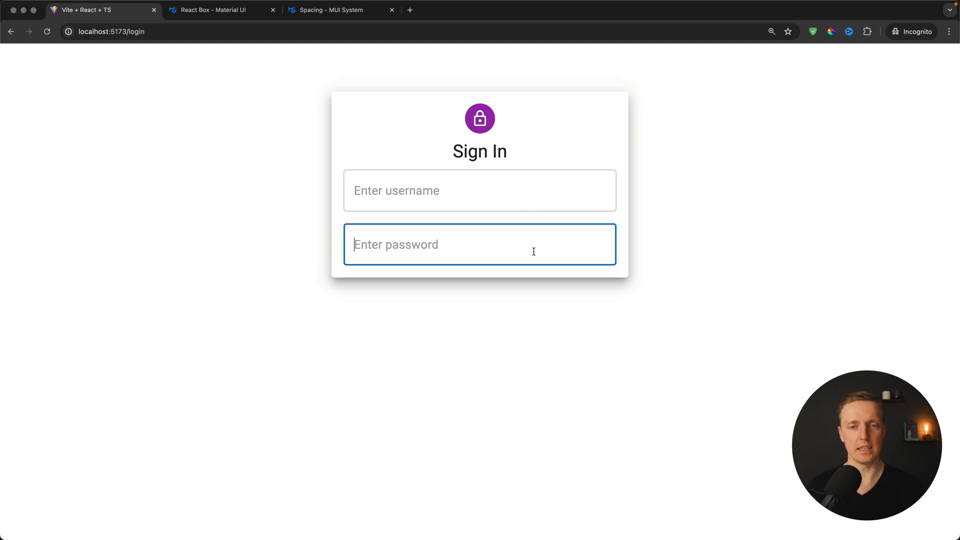
left_click(680, 257)
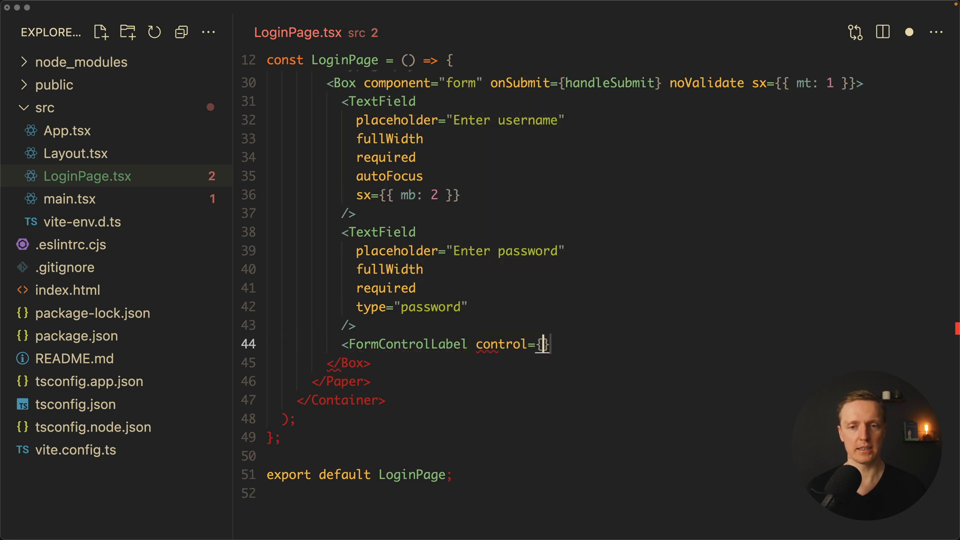
Add a FormControlLabel "Remember me" with a primary Checkbox valued "remember"
type("<Ch")
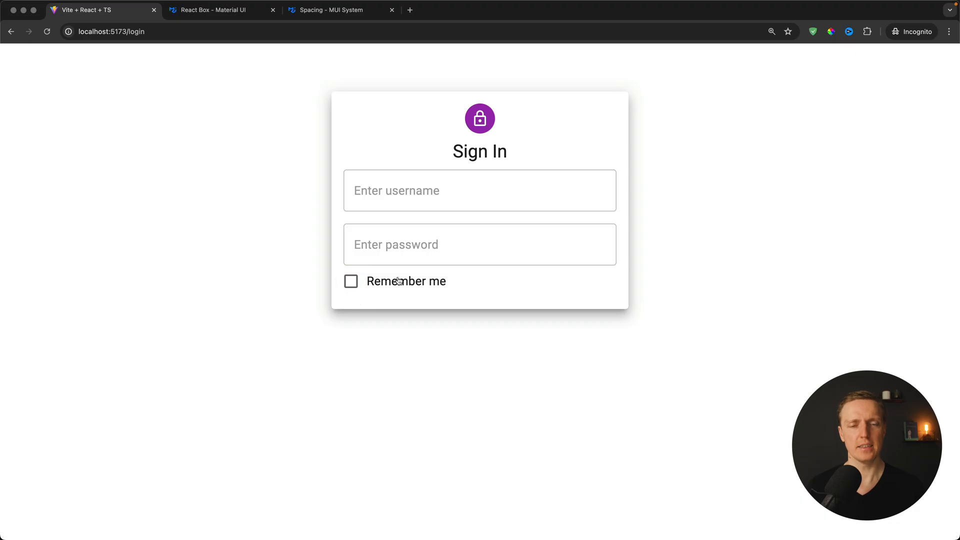
left_click(351, 281)
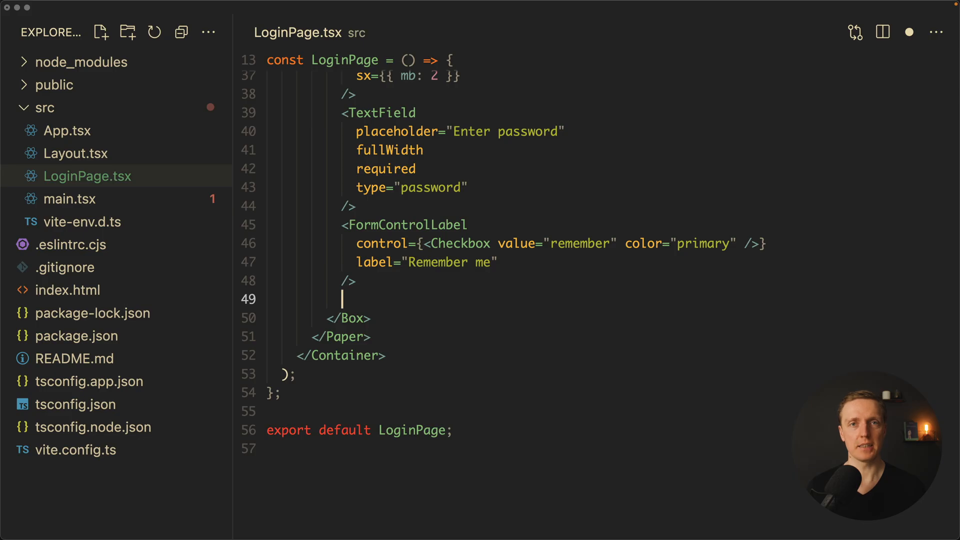
Insert <Button type="submit" variant="contained" fullWidth sx={{ mt: 1 }}> after the checkbox
type("<")
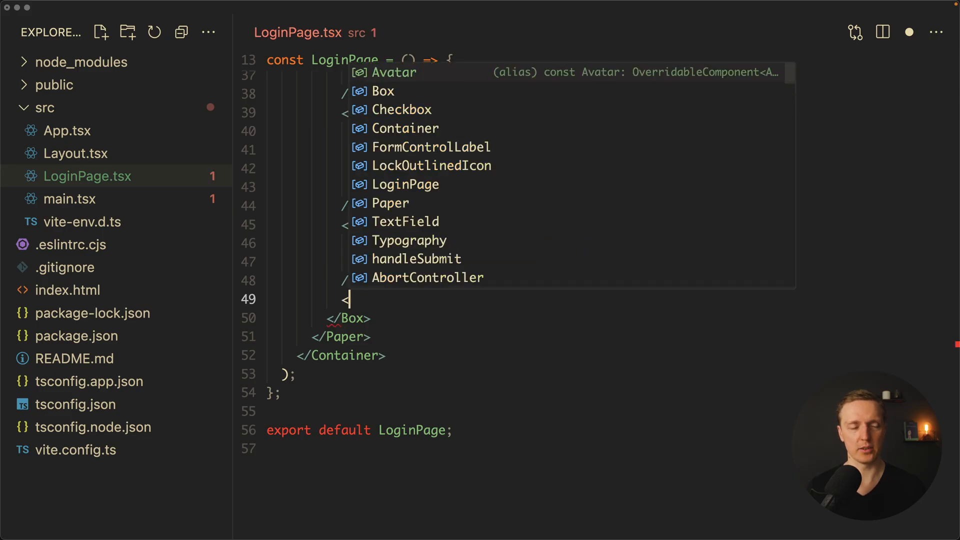
type("Button")
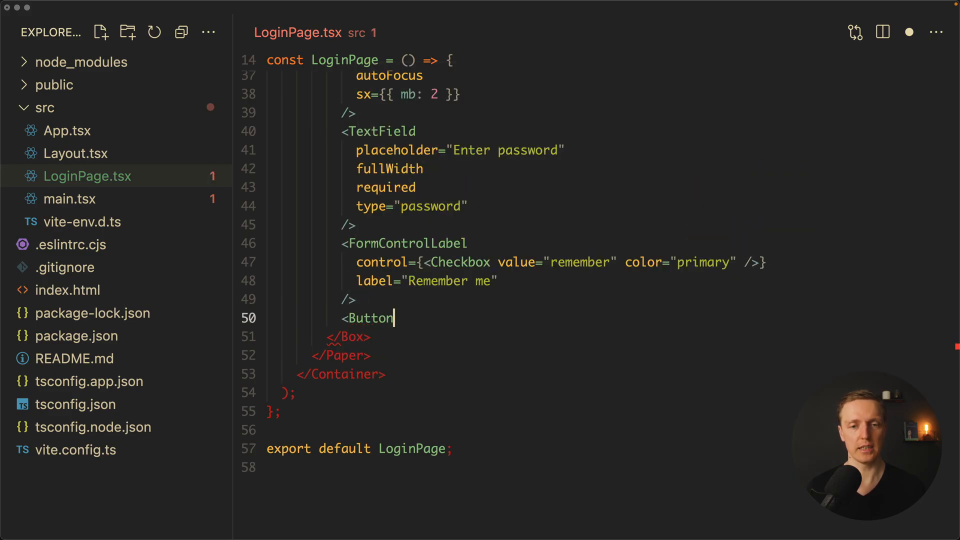
type("type=\"submit\" variant=\"")
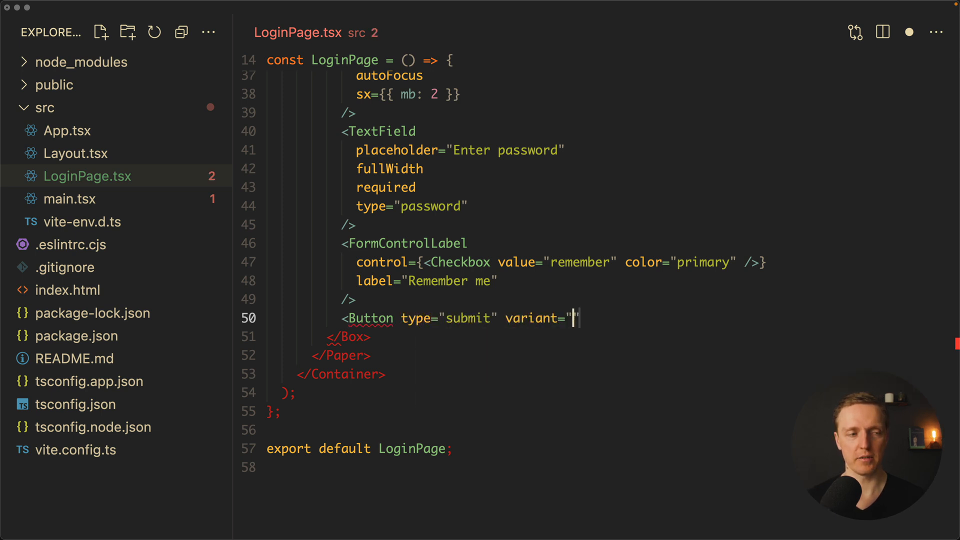
type("cont")
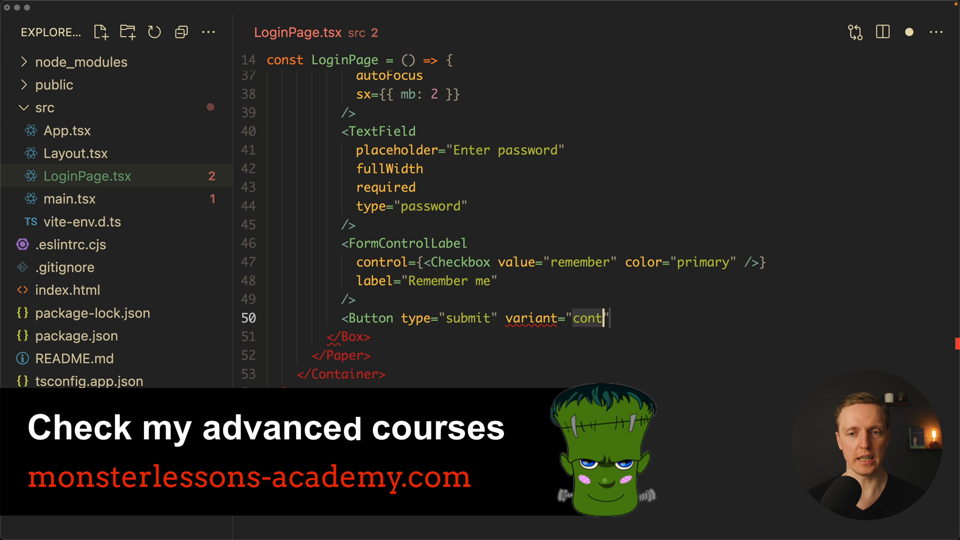
type("ained\" fullWidth sx={{m")
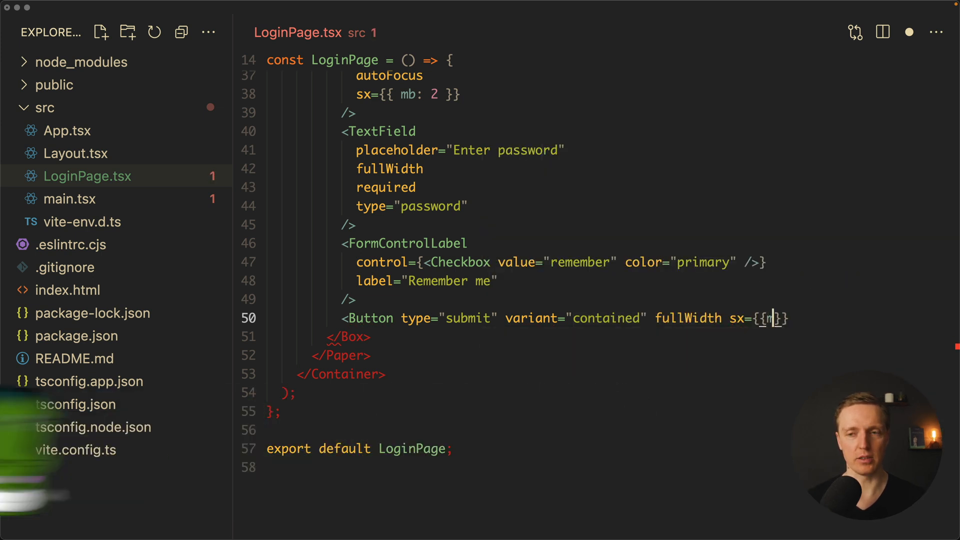
type("mt: 1")
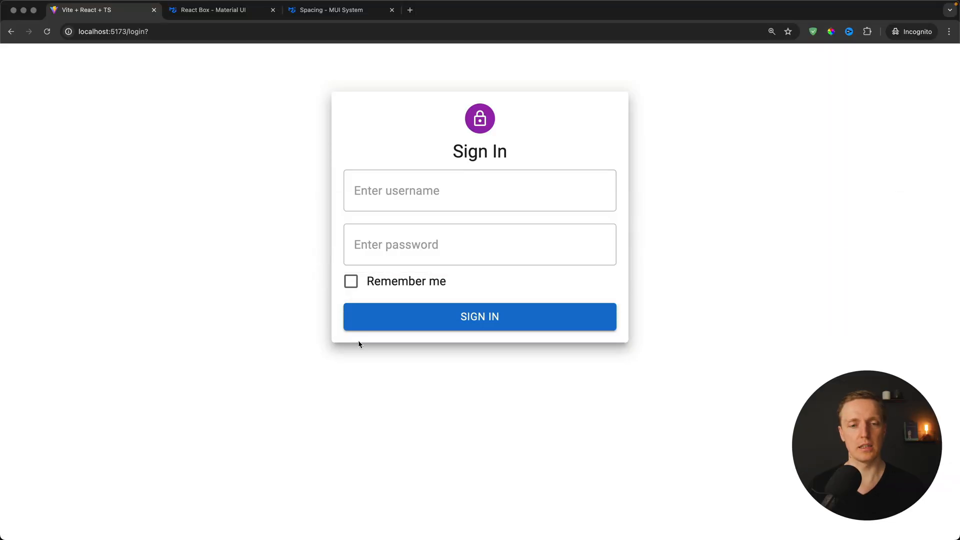
mouse_move(592, 352)
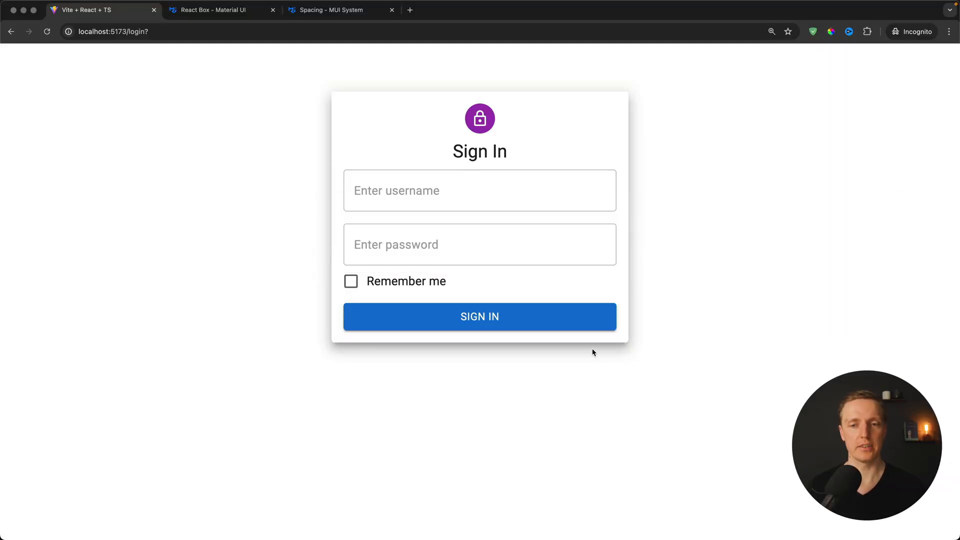
mouse_move(388, 347)
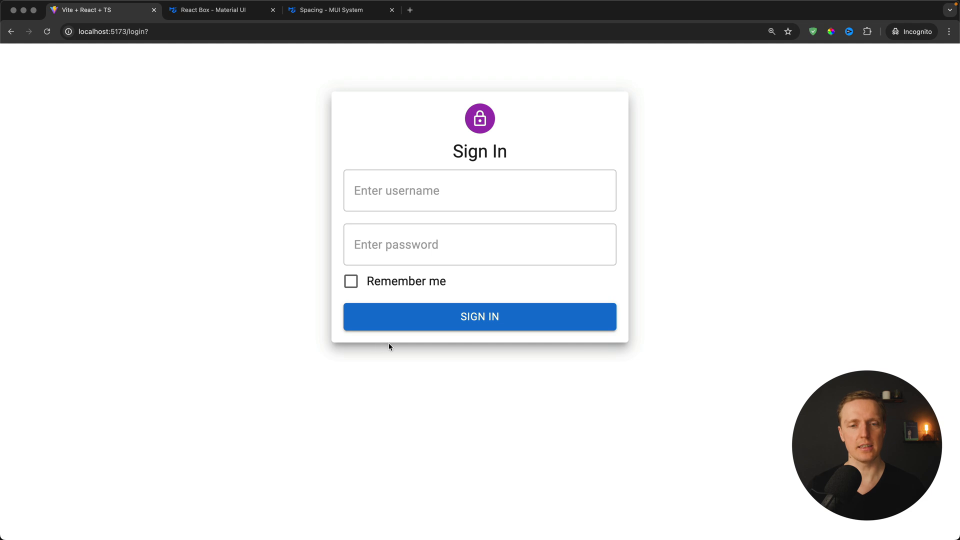
mouse_move(548, 363)
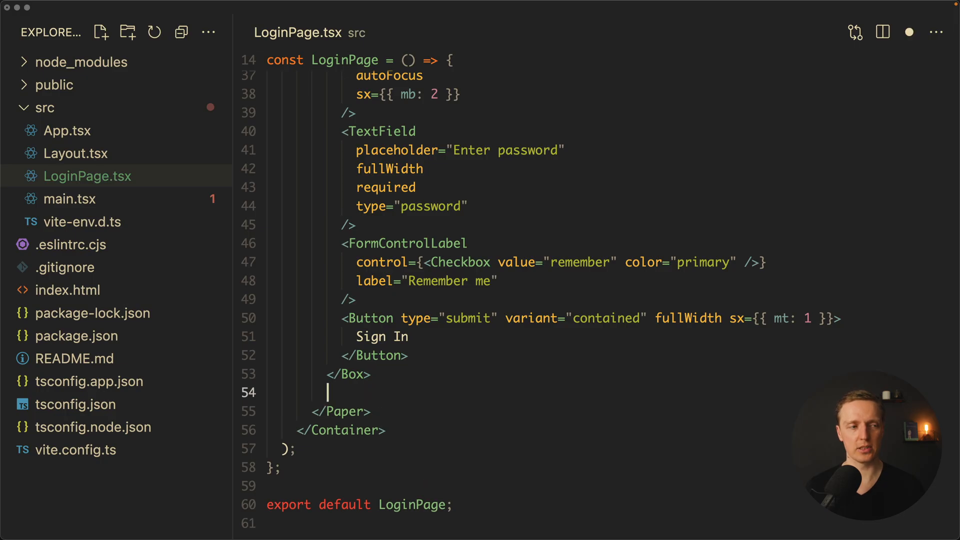
Open a Grid container with justifyContent 'space-between' and top margin 1
type("<Grid")
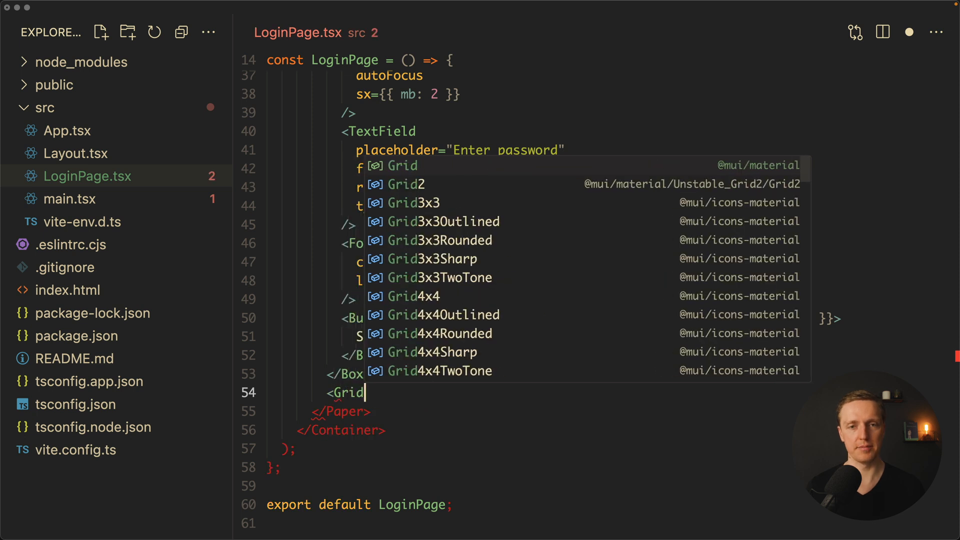
type("container")
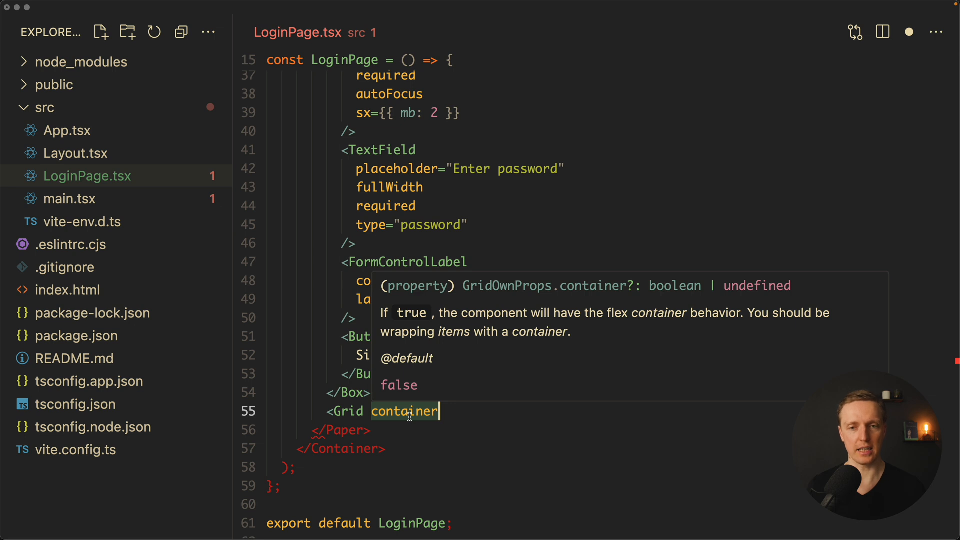
type("justifyContent={}")
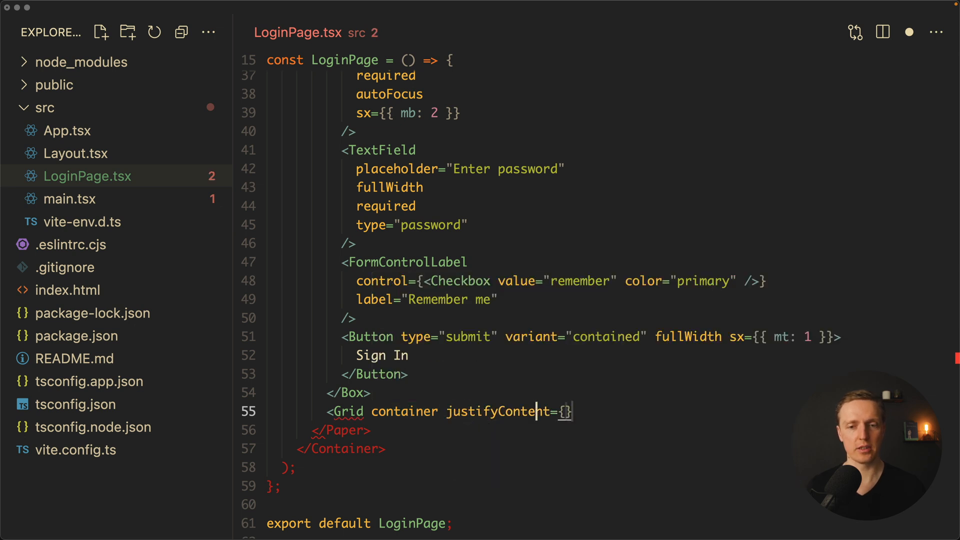
type("'space-between' sx=")
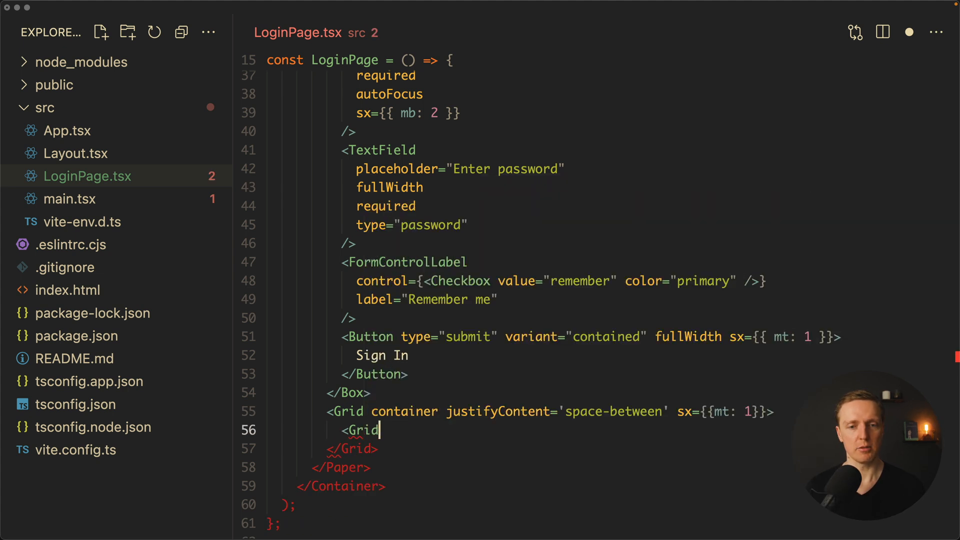
Add a Grid item holding a Link with component={RouterLink}
type("item")
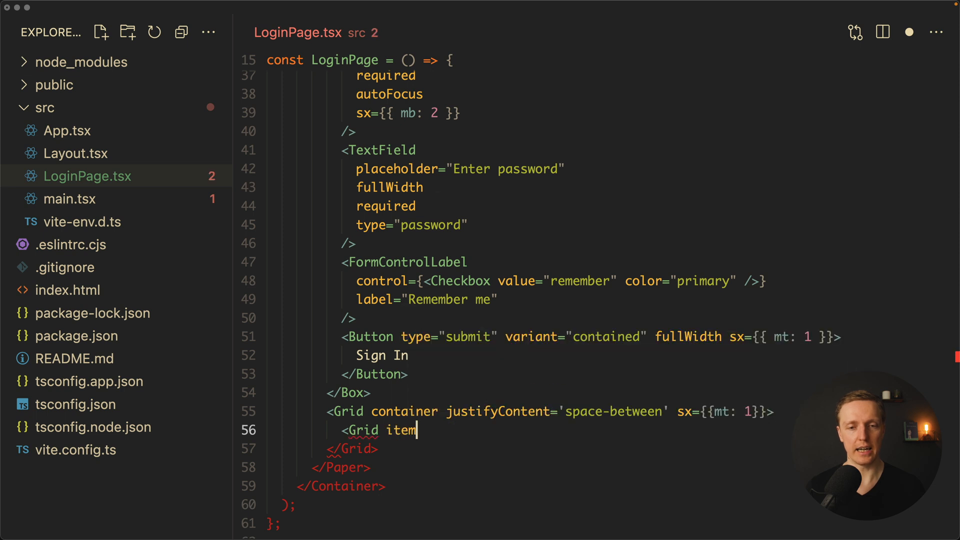
type("<Li")
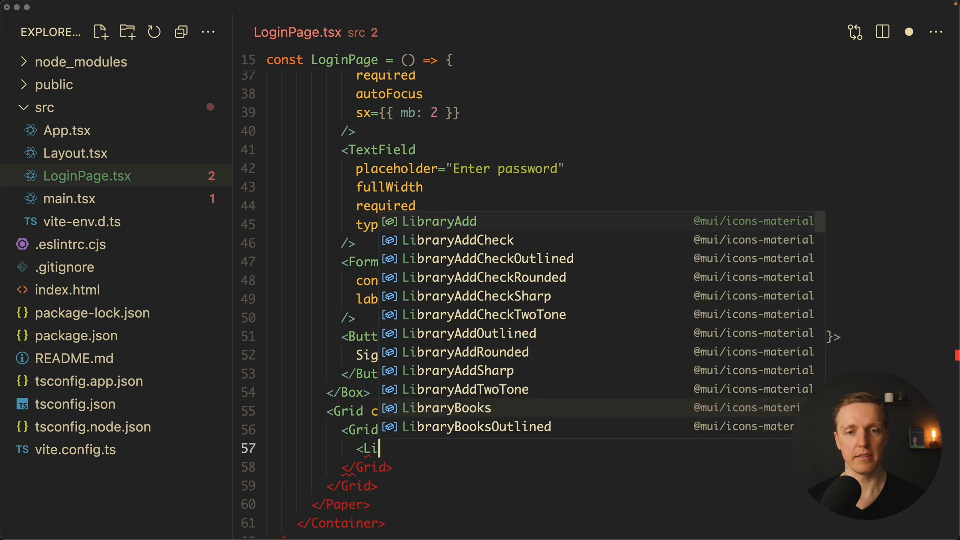
type("nk component={")
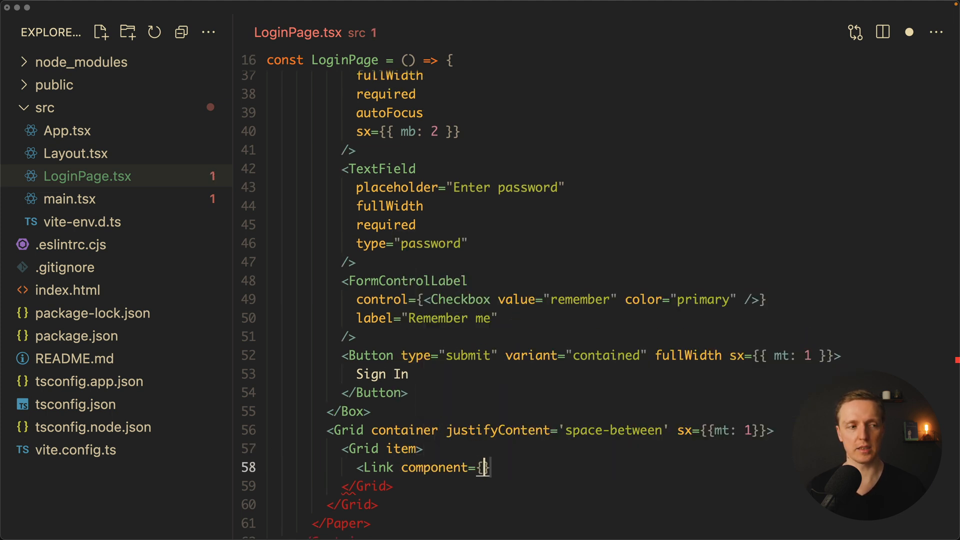
type("RouterLink")
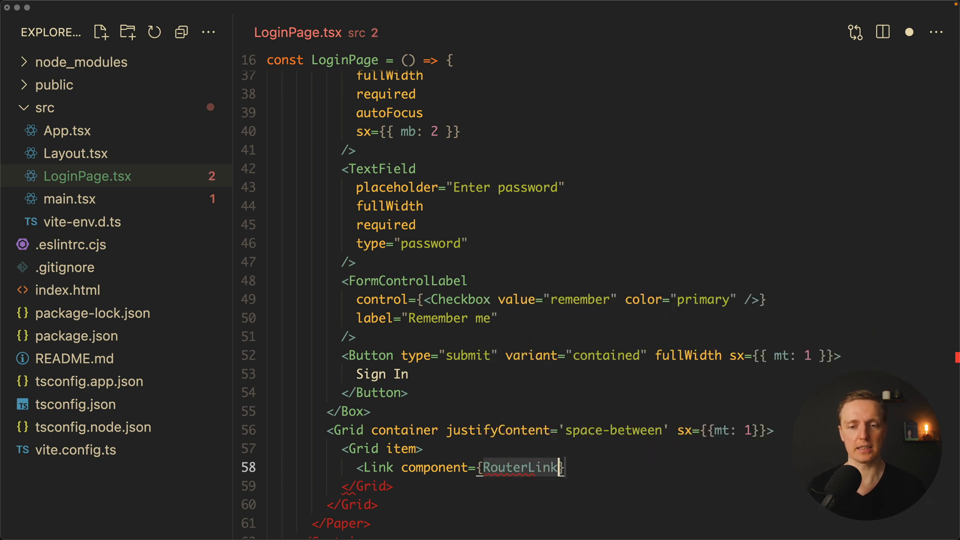
Add Grid and Link to the MUI import and import Link as RouterLink
scroll("up", 3)
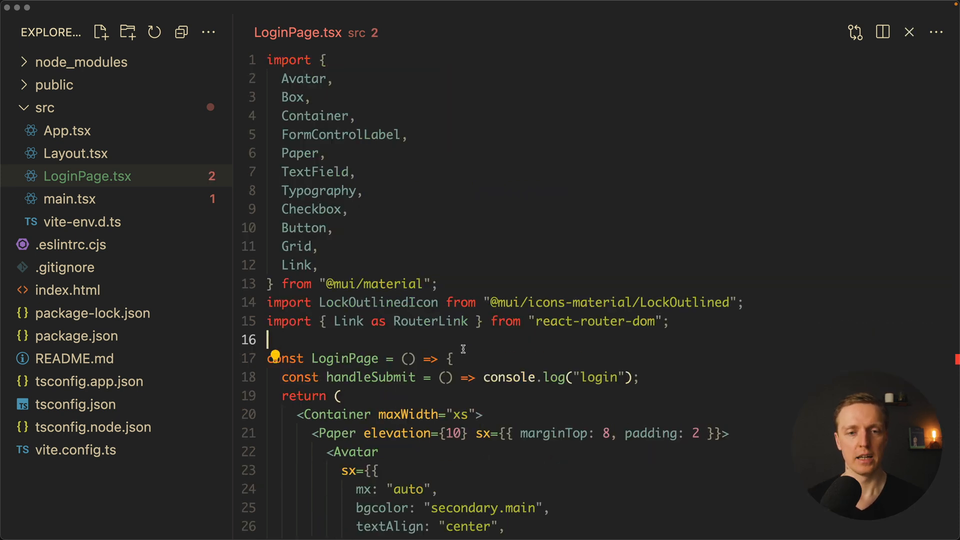
mouse_move(342, 331)
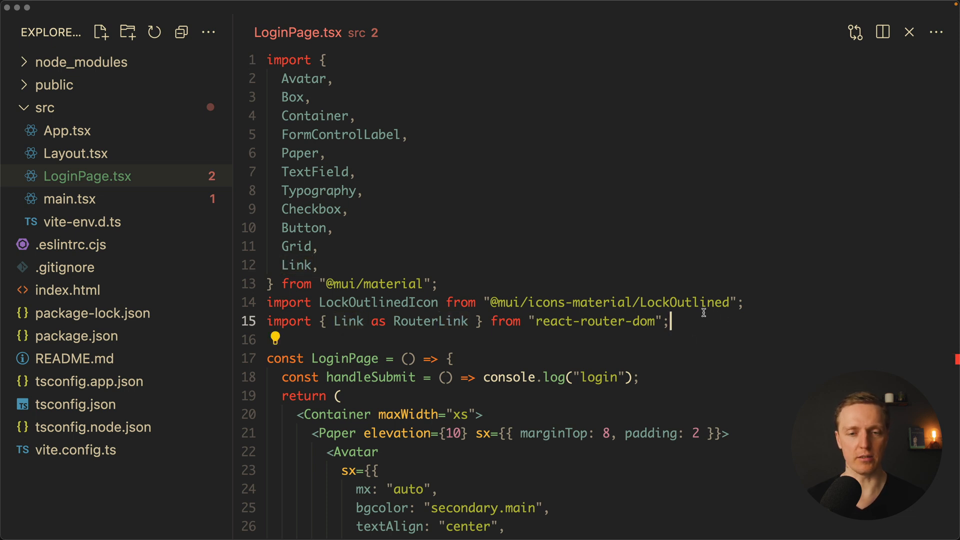
scroll("down", 3)
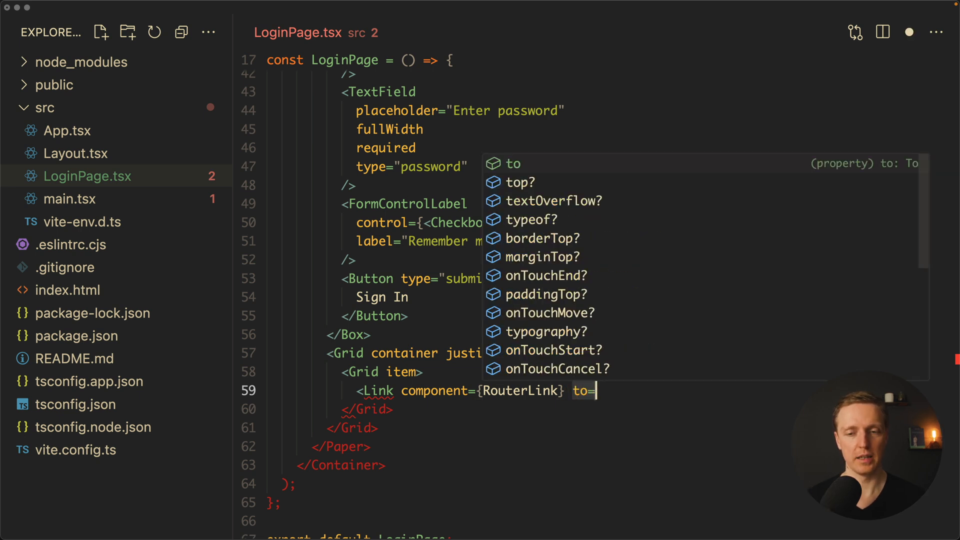
Point the first Link to "/forgot" with the text "Forgot password?"
type("\"/for\"")
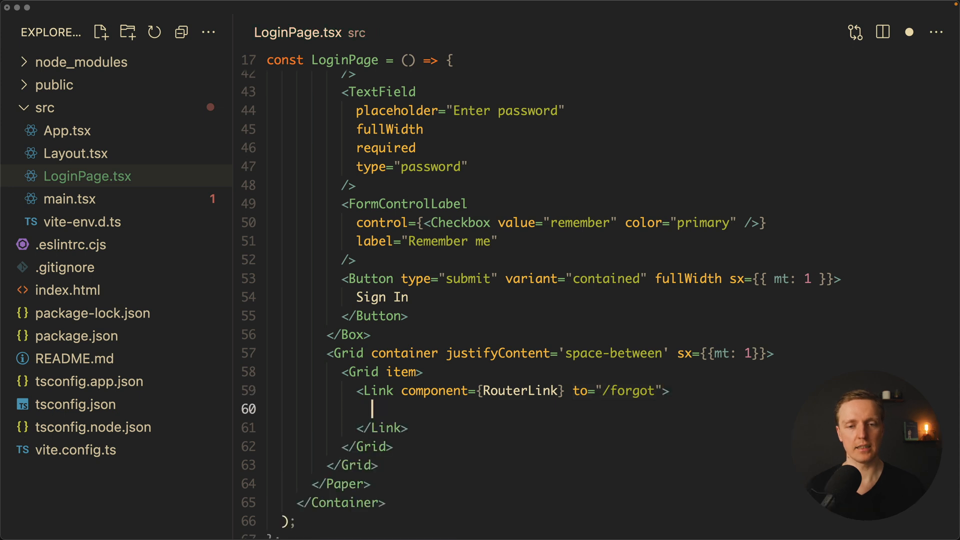
type("Forgot passwor")
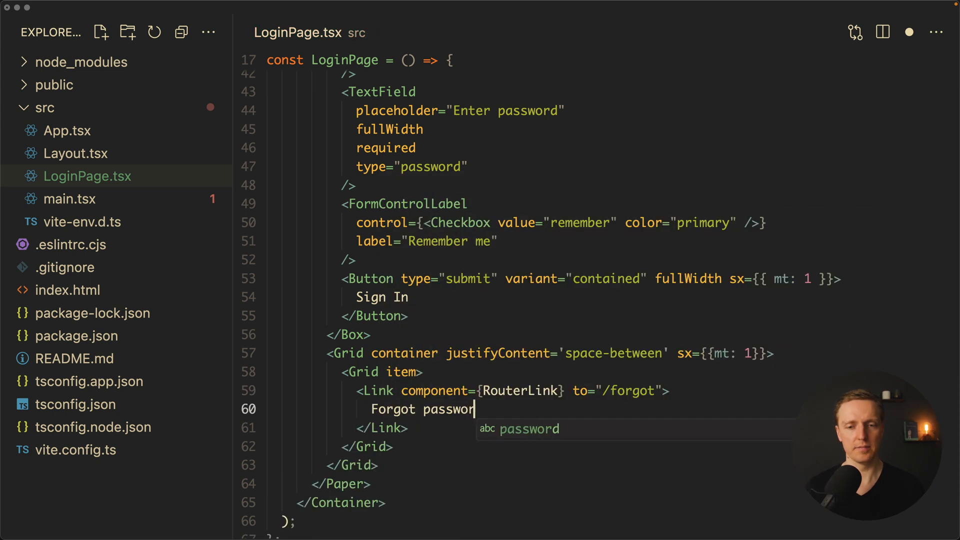
type("?")
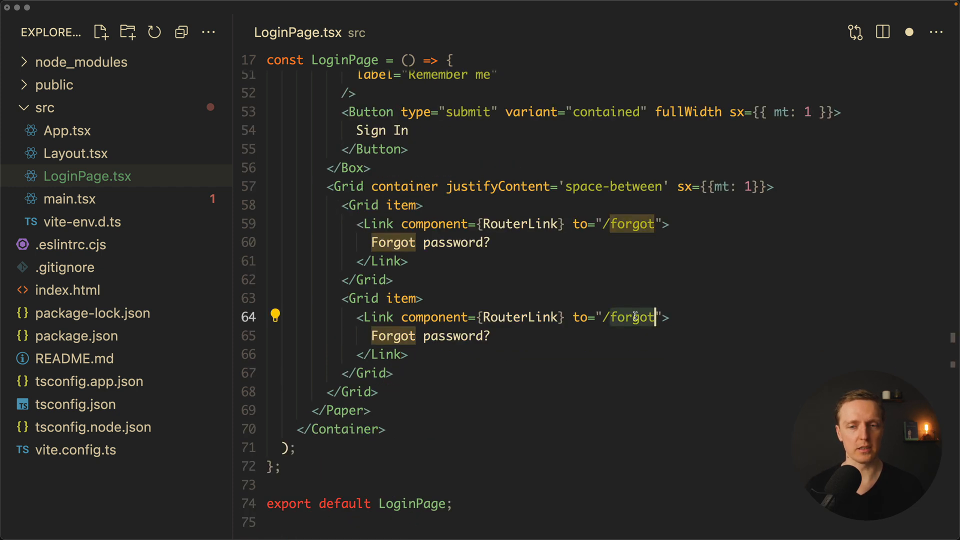
Add a "Sign Up" link to "/register" and view both links in Chrome
type("register")
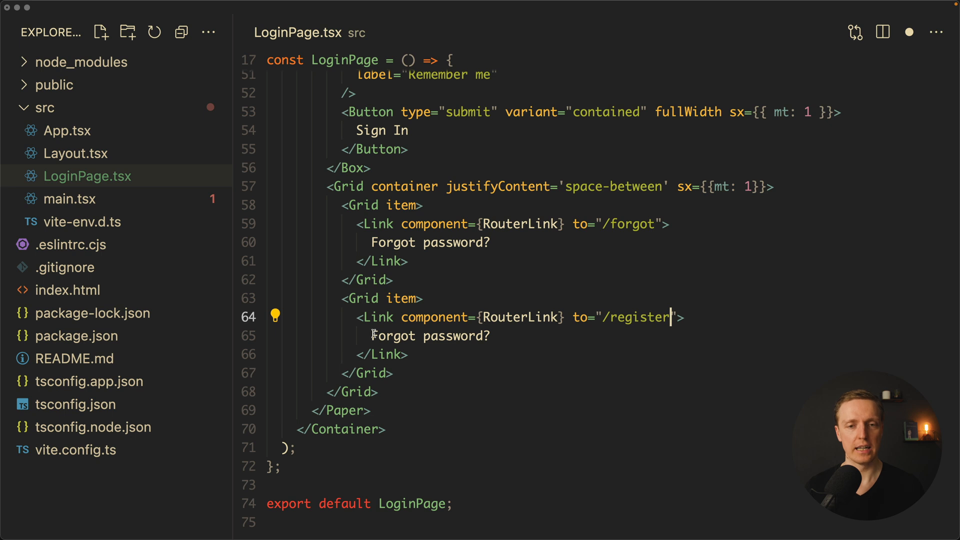
type("Sign")
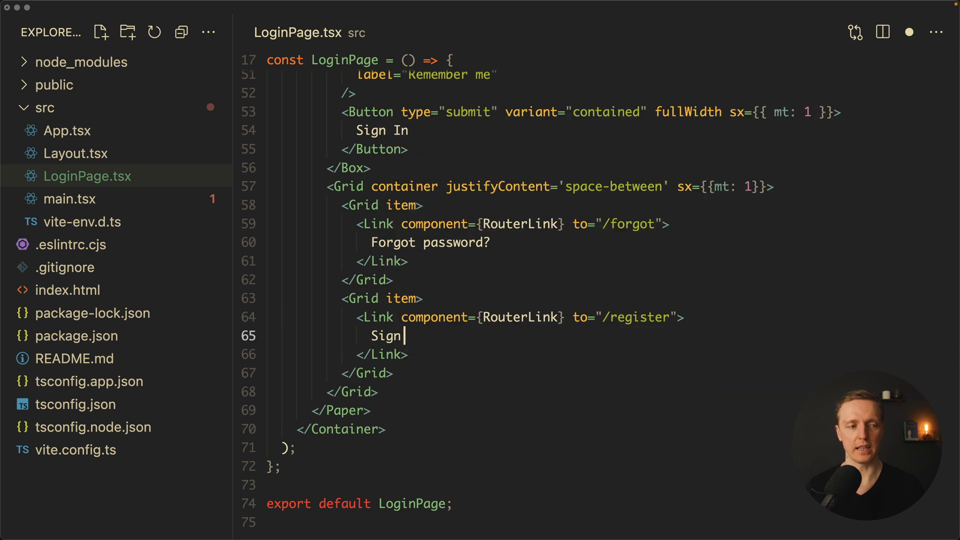
left_click(79, 10)
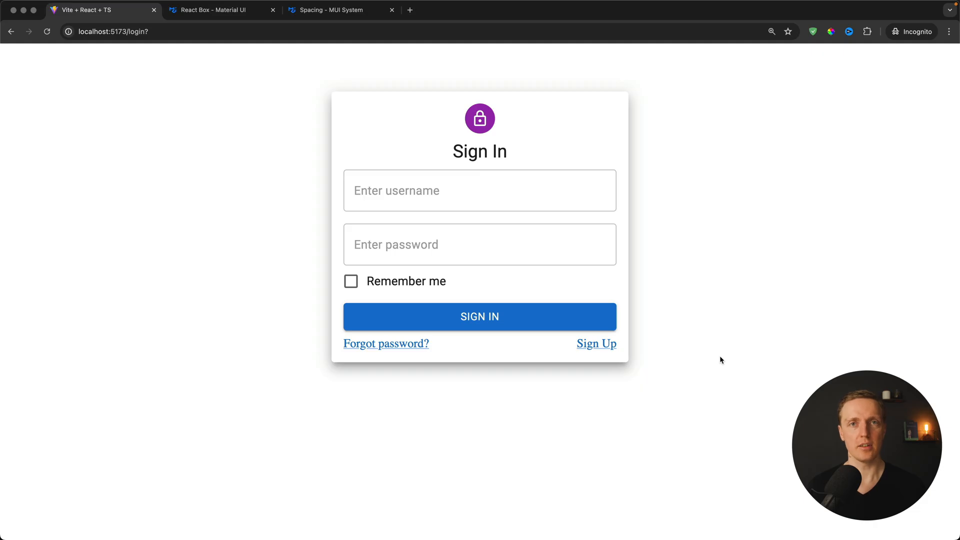